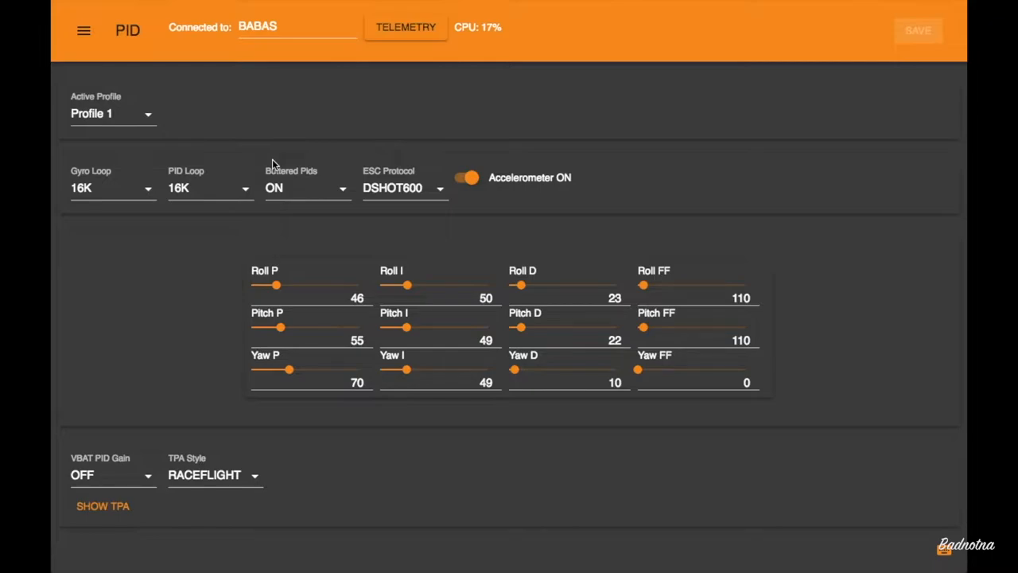
mouse_move(342, 140)
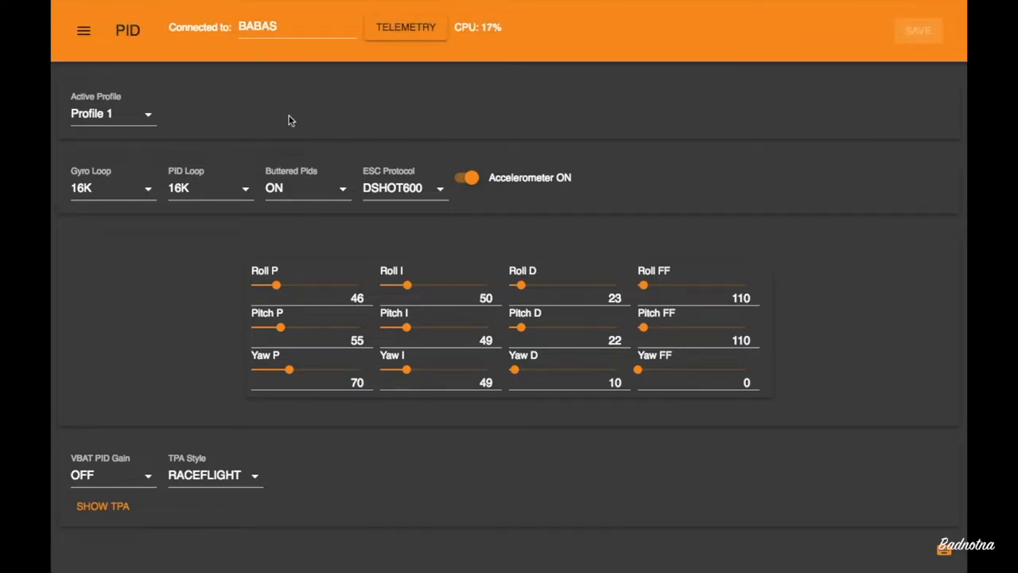
mouse_move(517, 194)
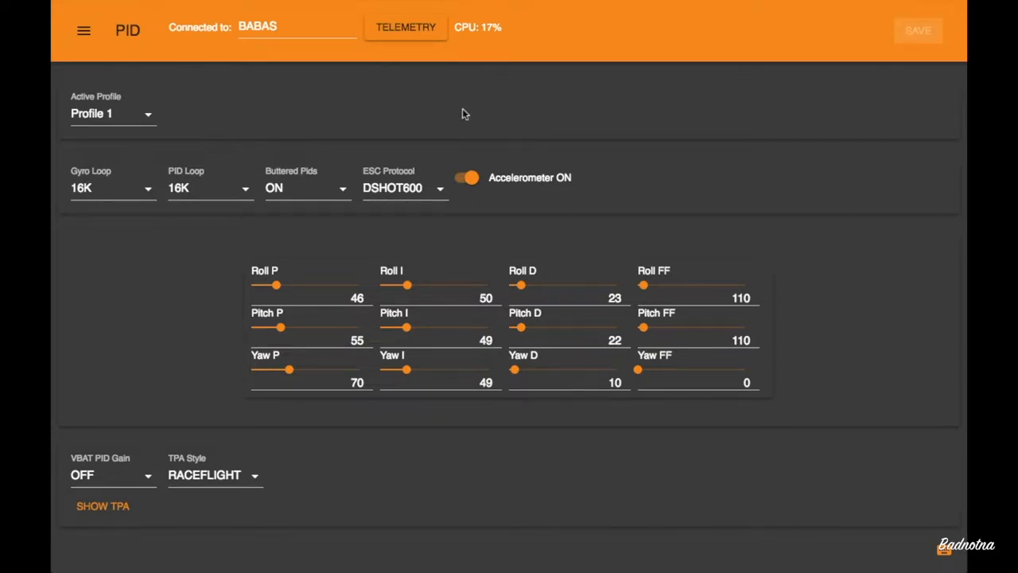
mouse_move(578, 135)
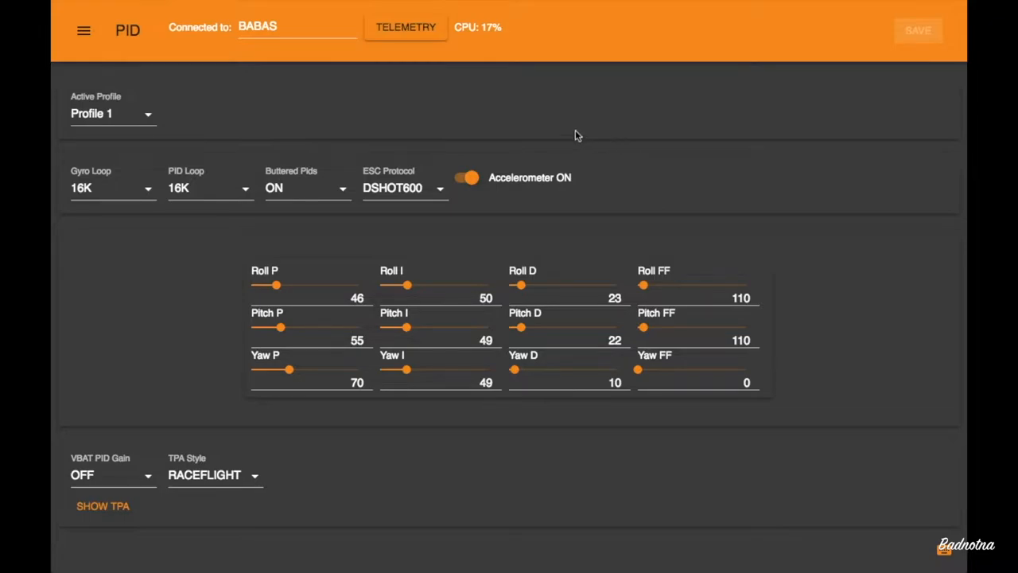
mouse_move(605, 150)
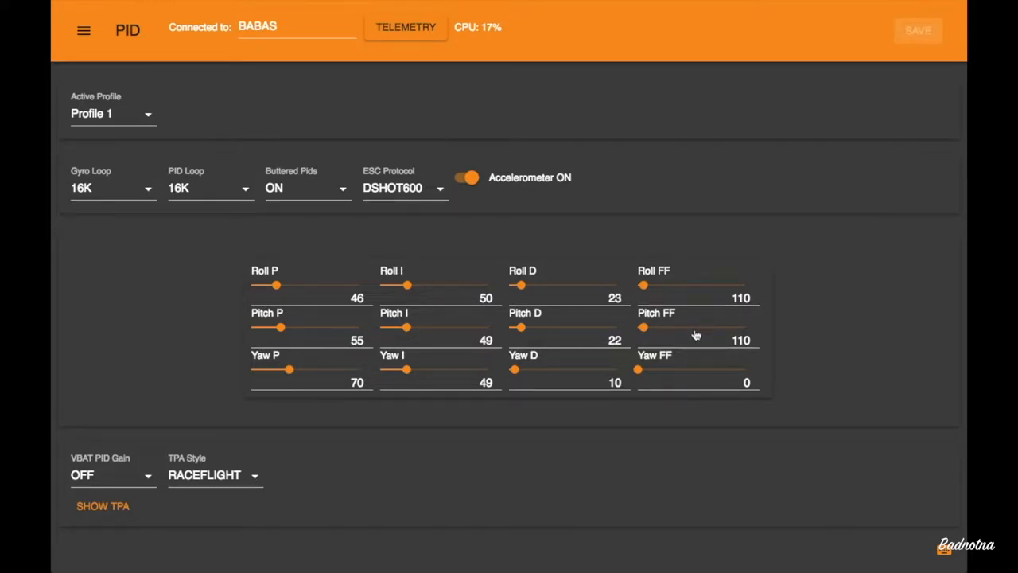
mouse_move(555, 293)
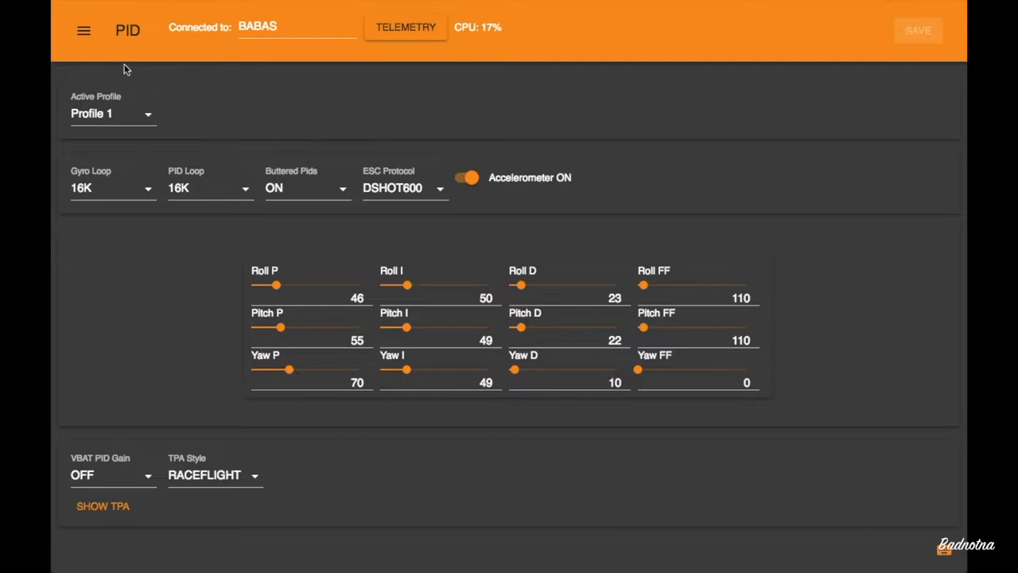
View the firmware version details, return to the PID page and show the Progressive, Integral and Derivative TPA curves.
click(83, 30)
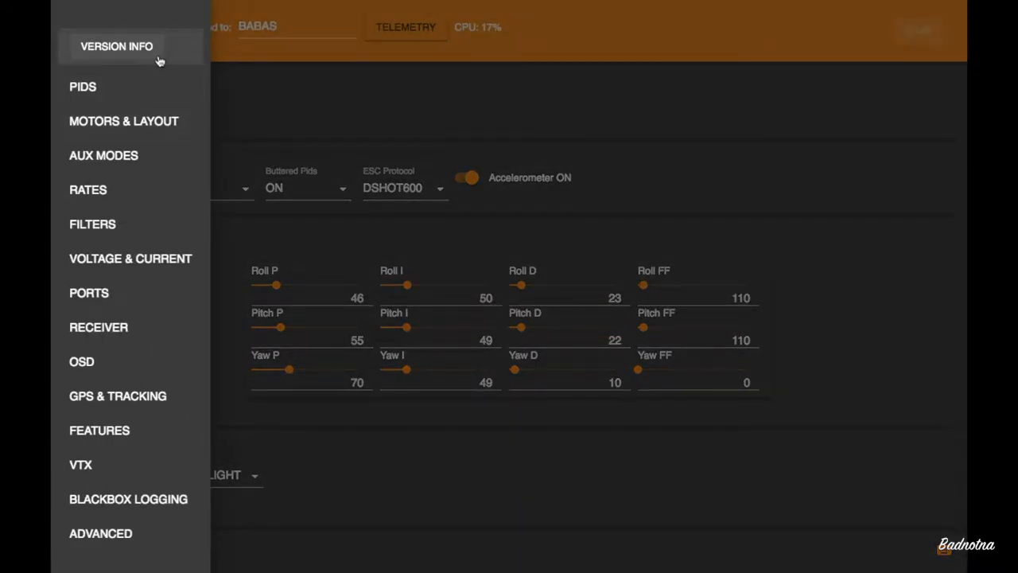
click(116, 46)
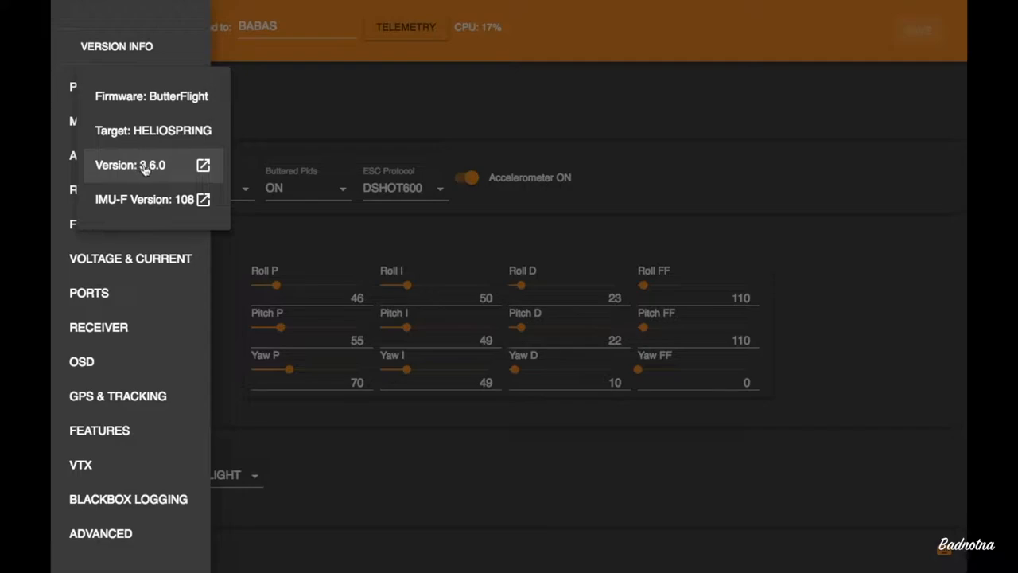
mouse_move(140, 204)
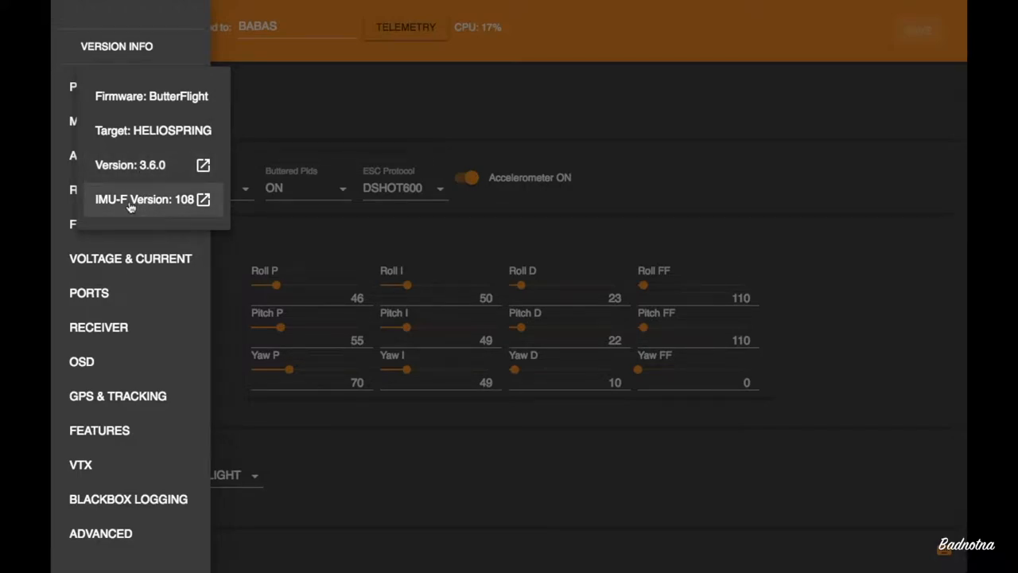
mouse_move(173, 205)
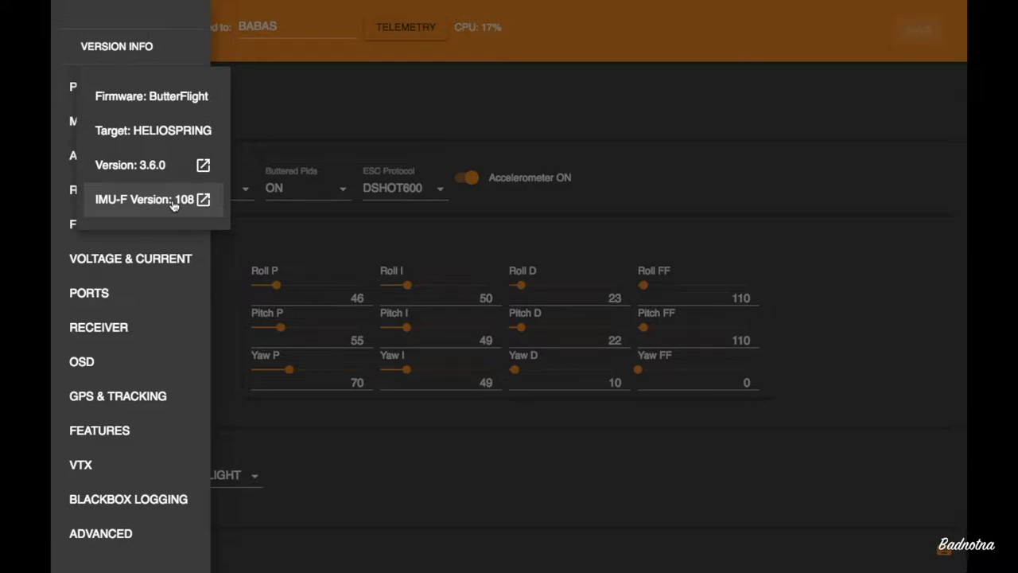
mouse_move(175, 181)
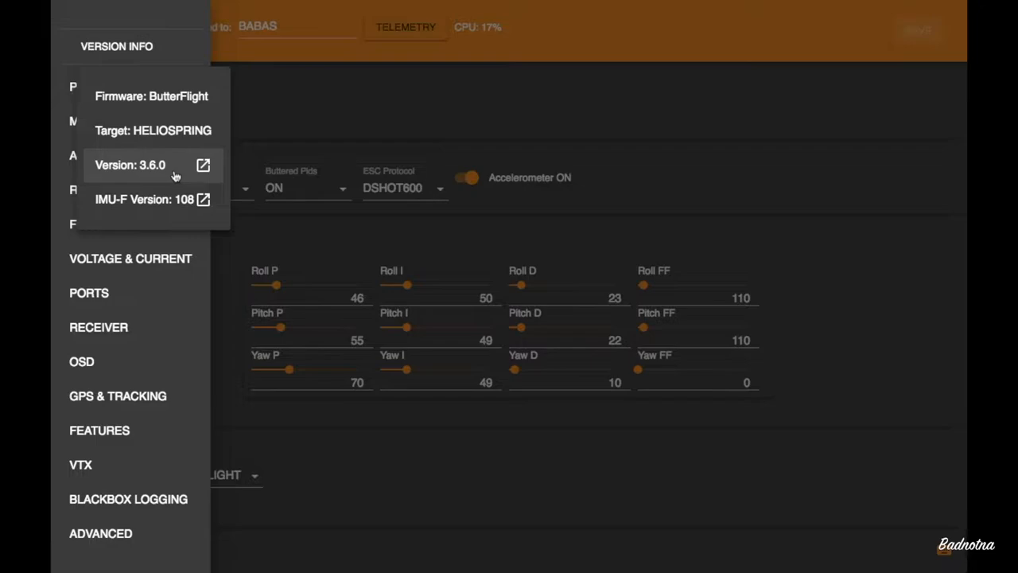
mouse_move(205, 169)
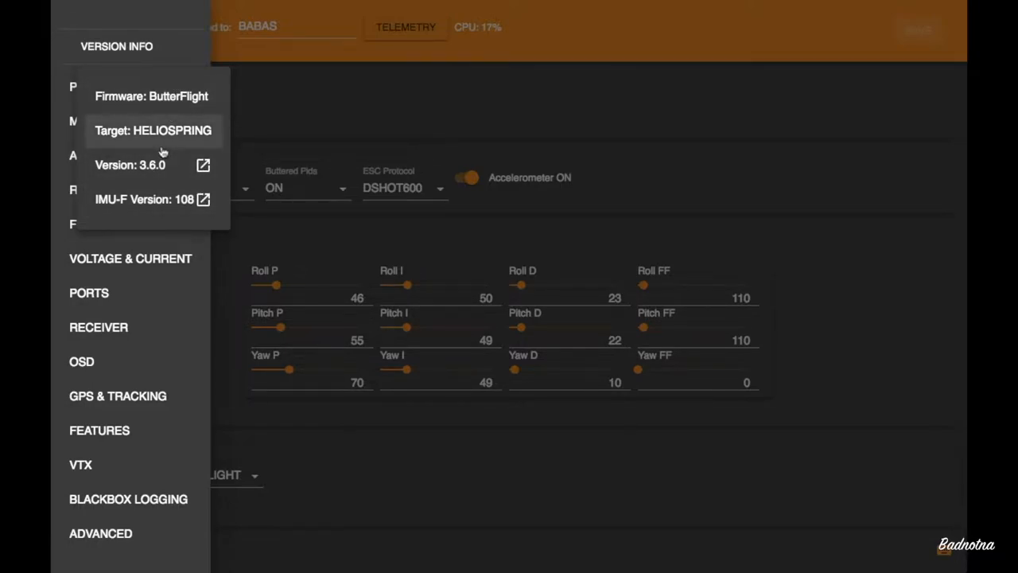
mouse_move(277, 63)
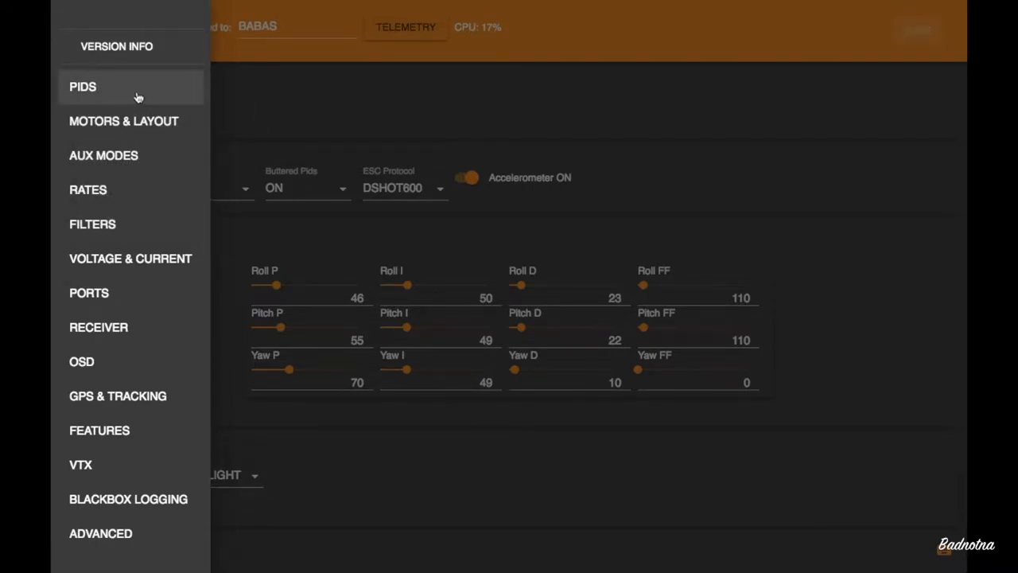
click(83, 86)
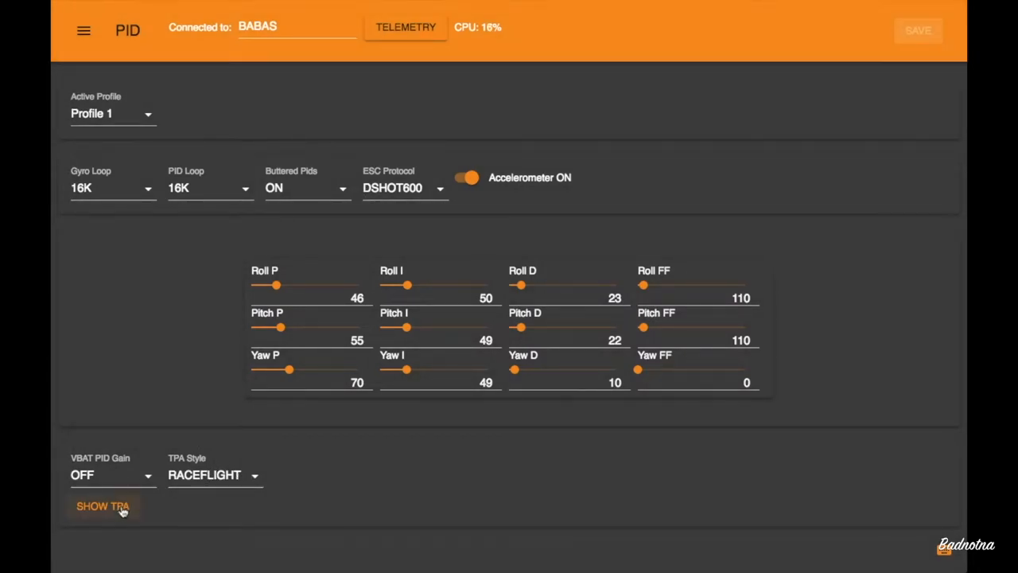
click(102, 506)
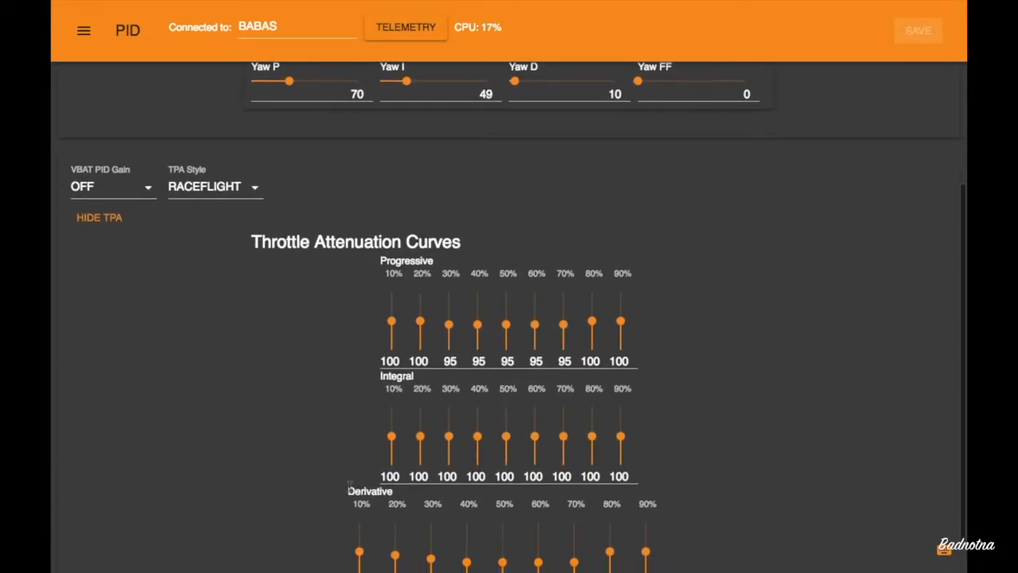
scroll(down, 3)
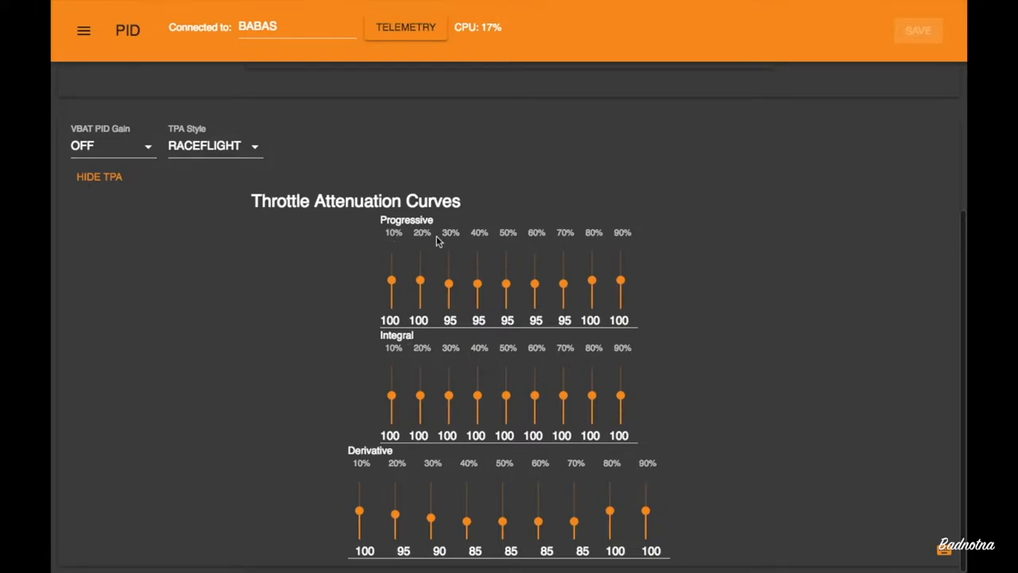
mouse_move(627, 244)
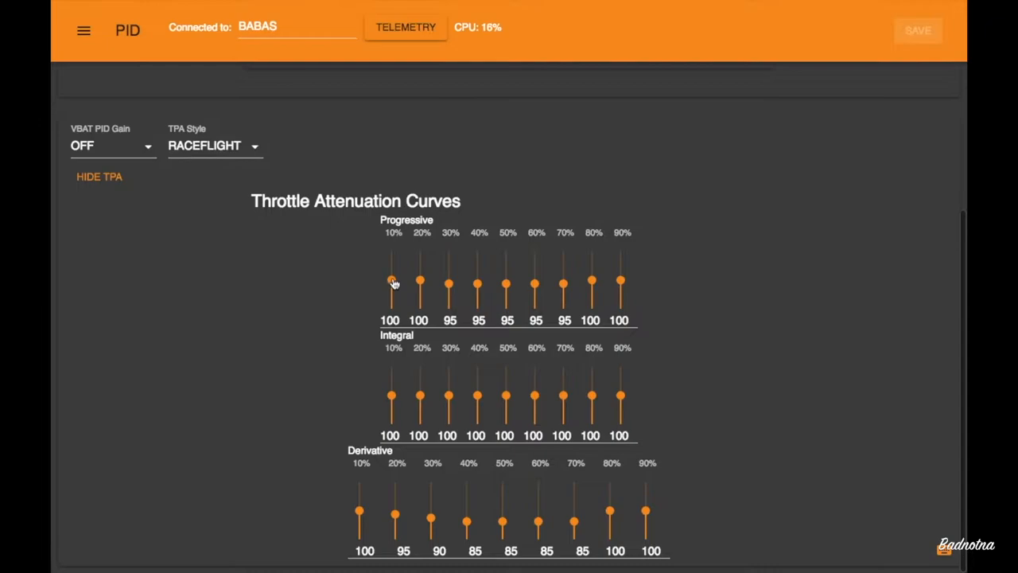
mouse_move(451, 283)
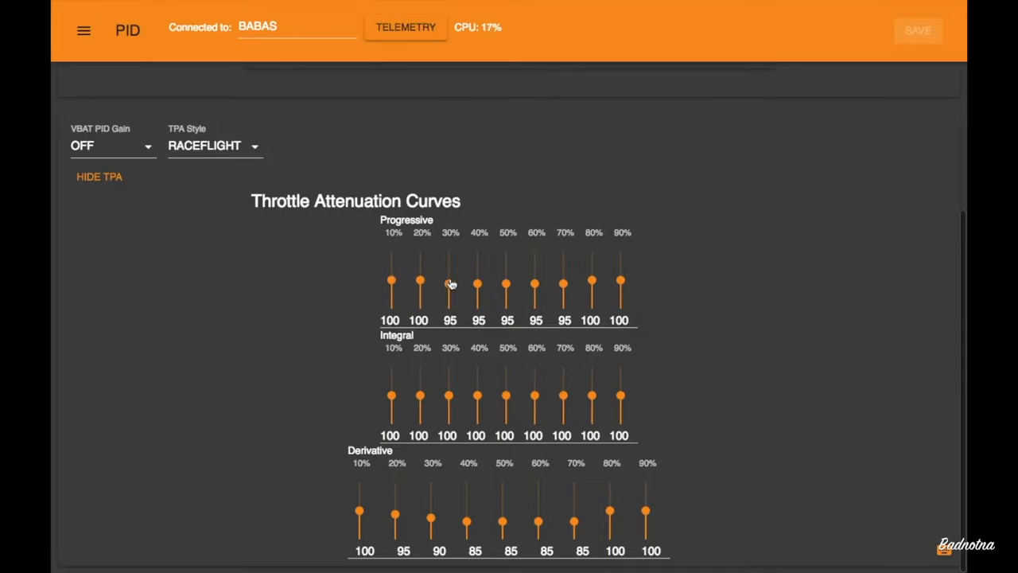
mouse_move(603, 283)
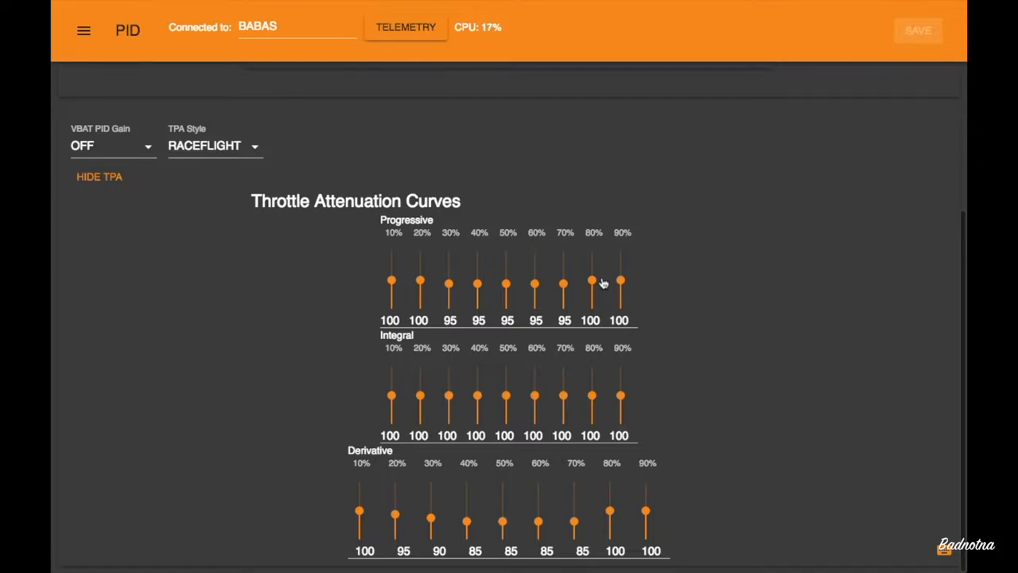
mouse_move(634, 353)
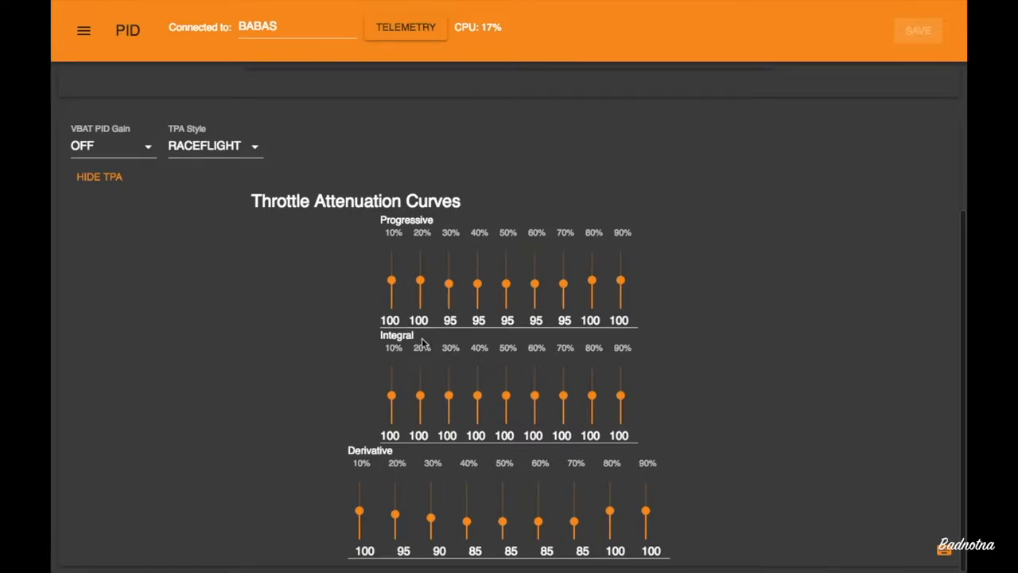
mouse_move(820, 65)
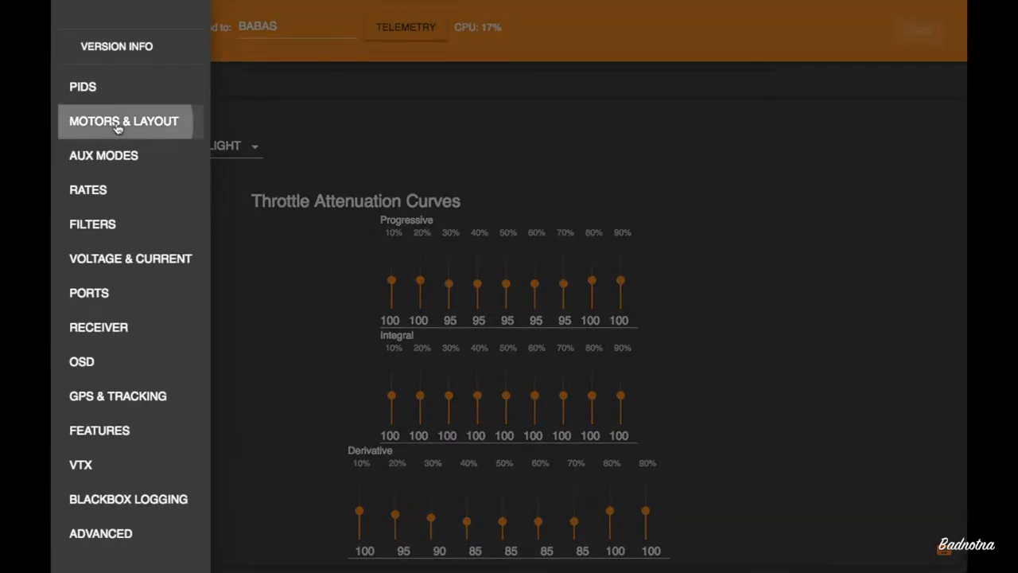
click(124, 121)
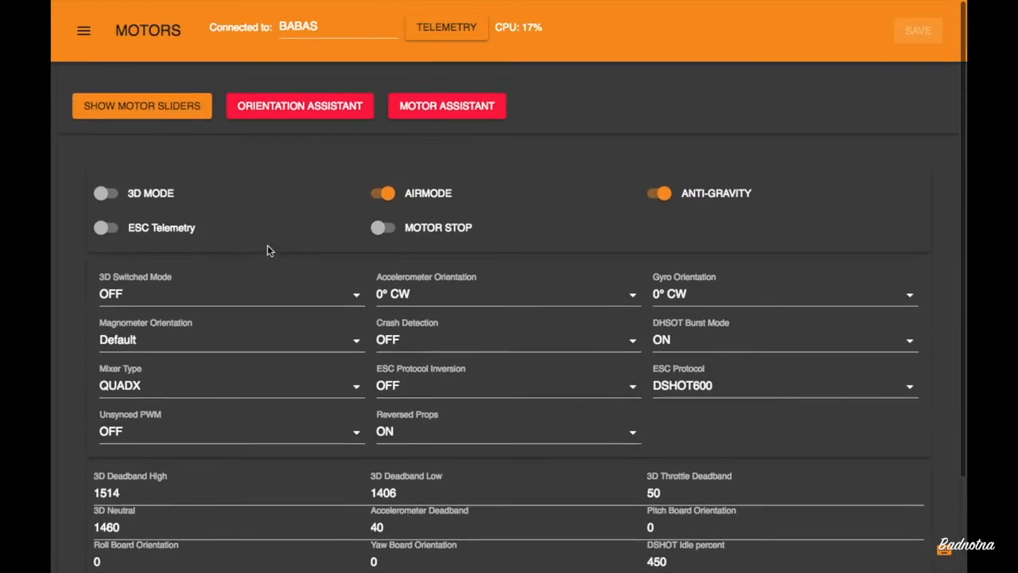
mouse_move(248, 128)
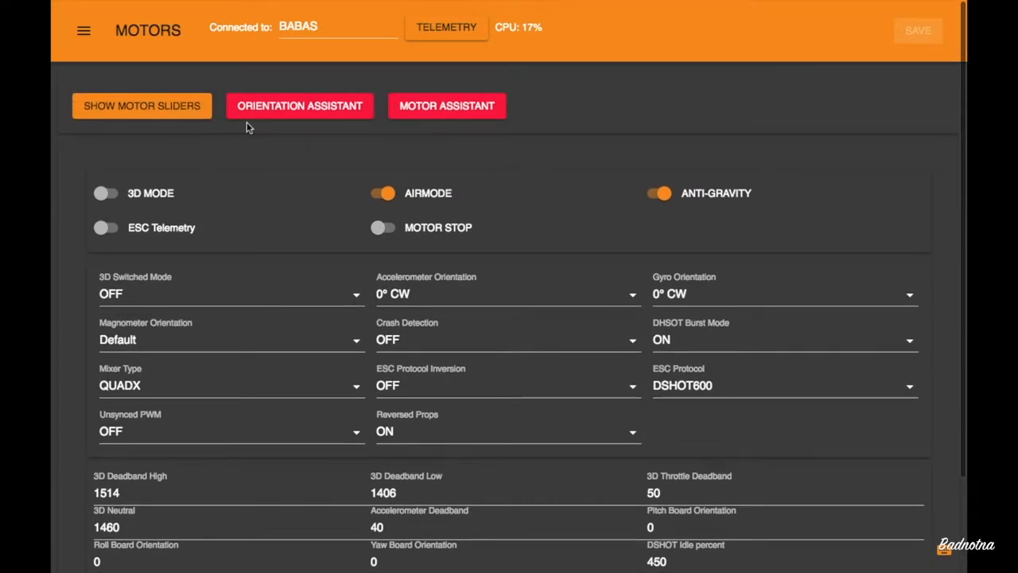
mouse_move(446, 133)
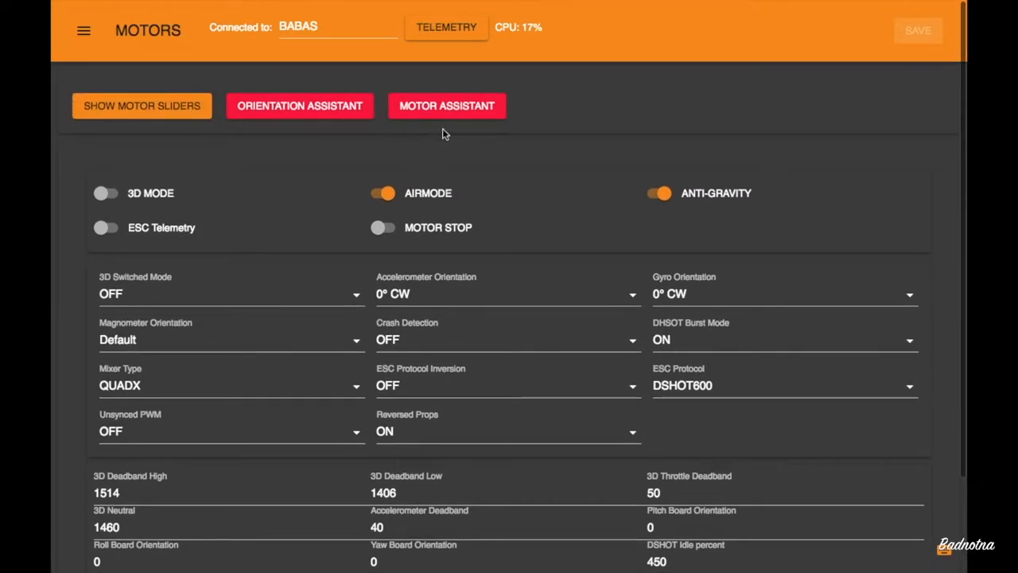
mouse_move(223, 134)
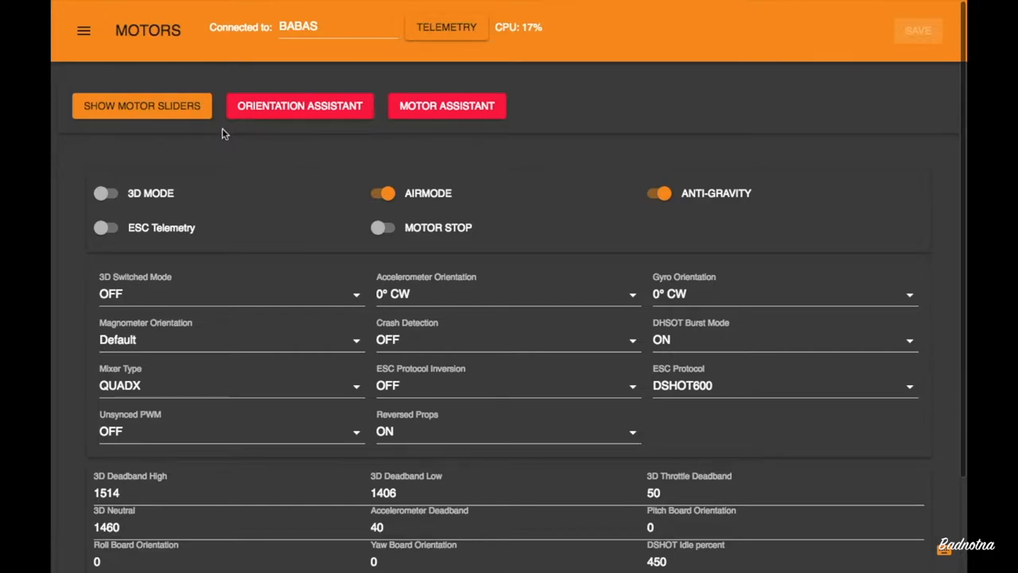
mouse_move(334, 167)
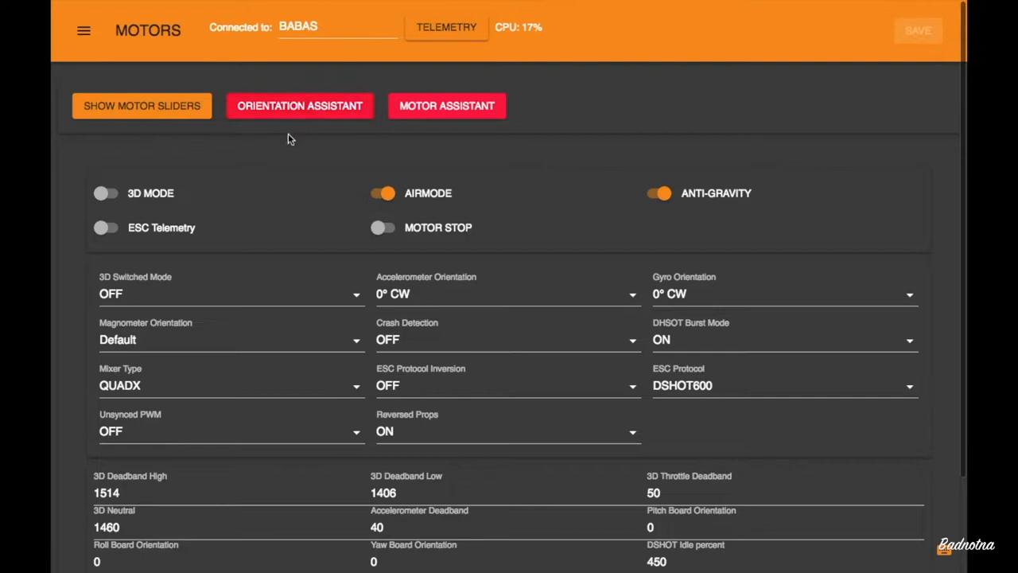
mouse_move(286, 146)
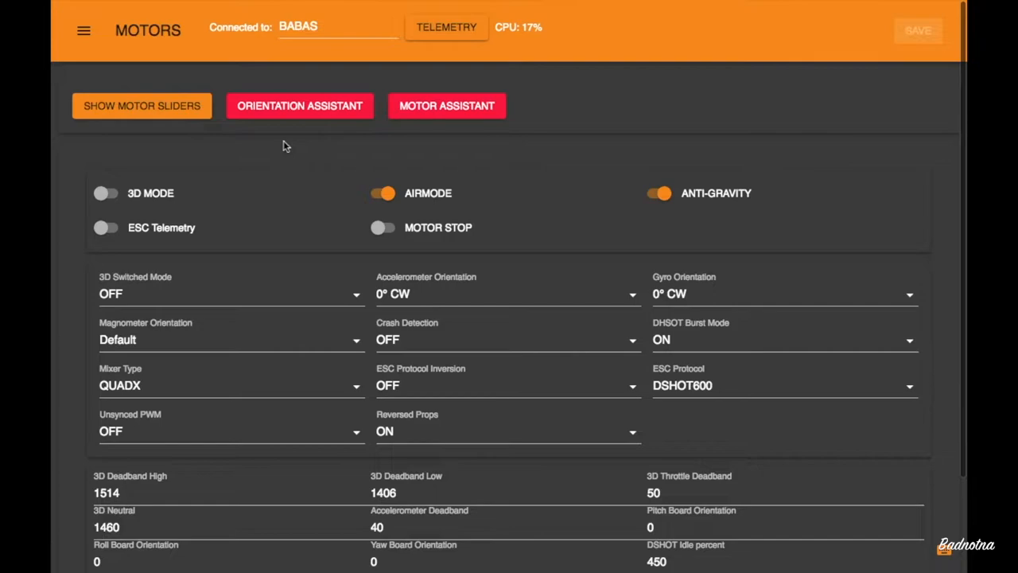
mouse_move(455, 184)
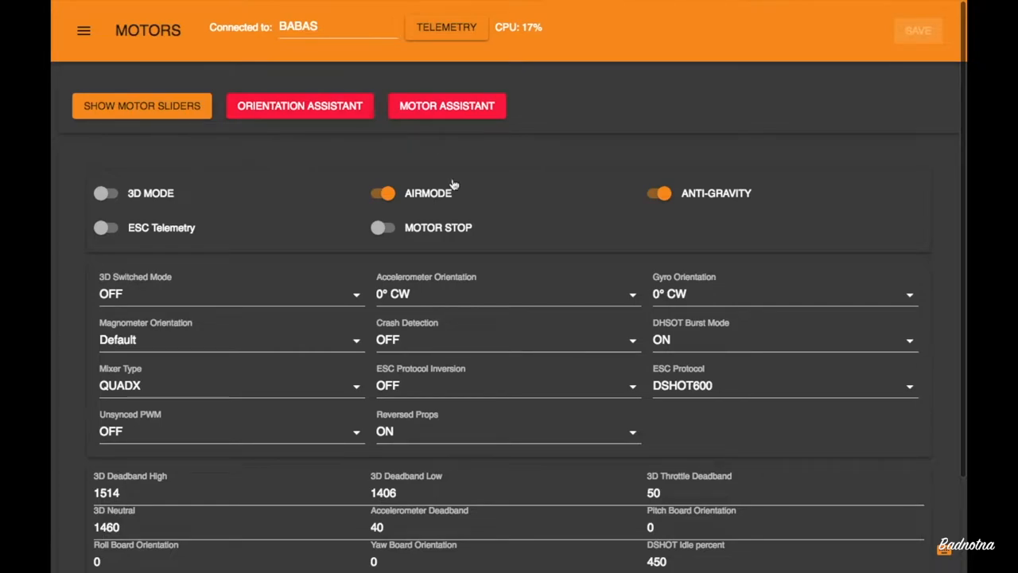
mouse_move(655, 303)
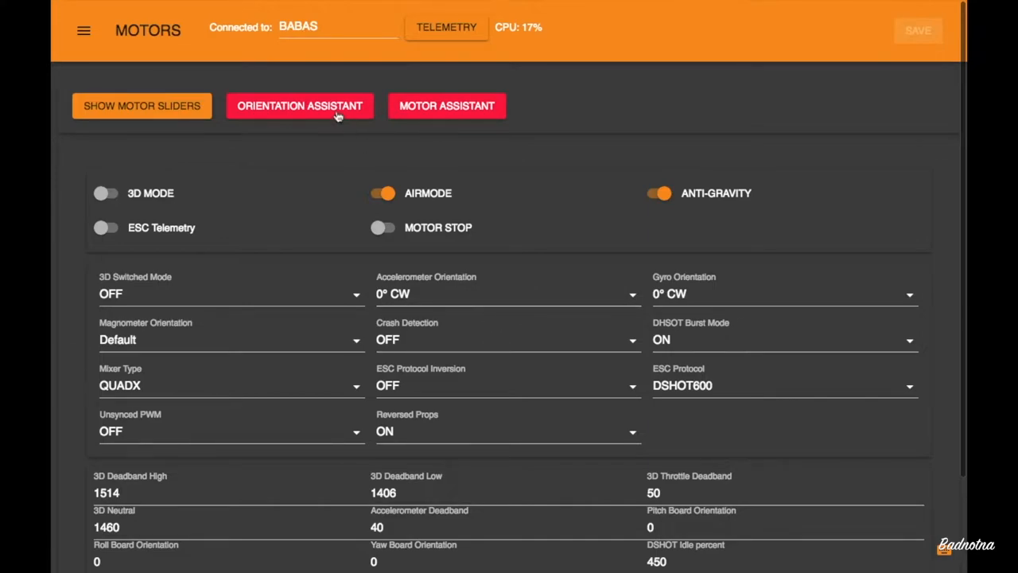
mouse_move(296, 178)
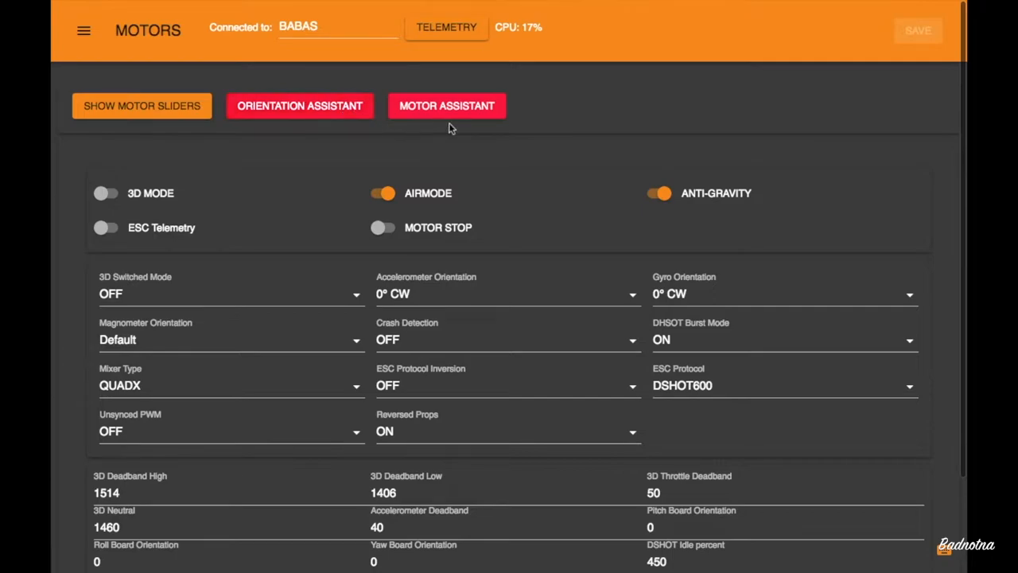
mouse_move(299, 105)
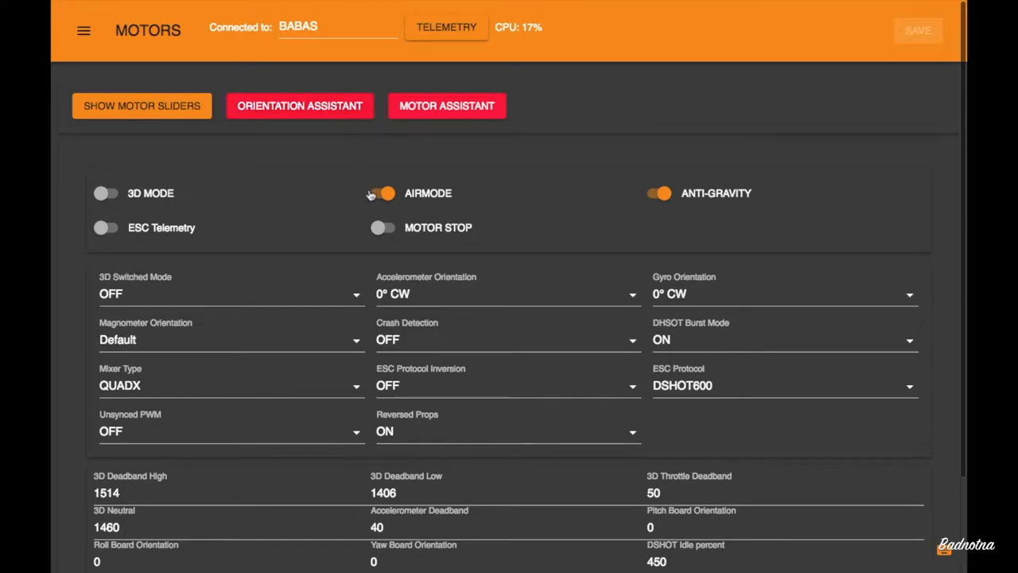
Scroll through the motor settings unchanged and bring up the navigation drawer.
scroll(down, 3)
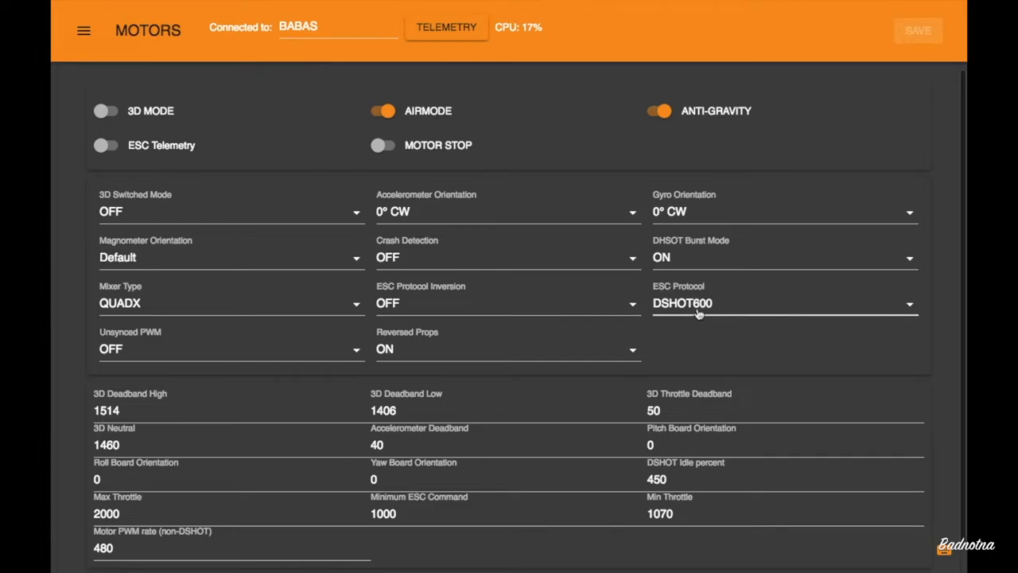
mouse_move(696, 310)
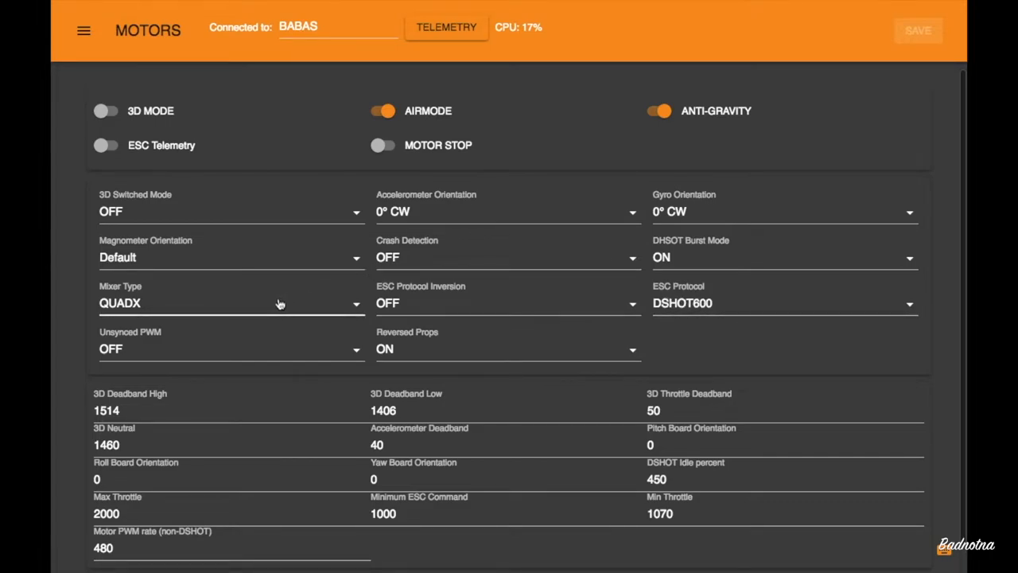
mouse_move(267, 305)
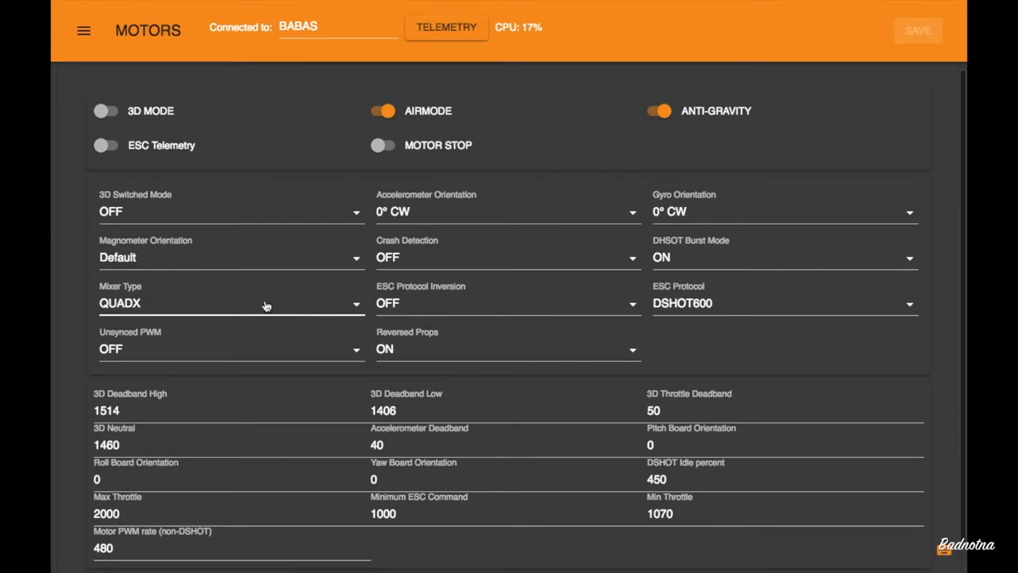
scroll(down, 3)
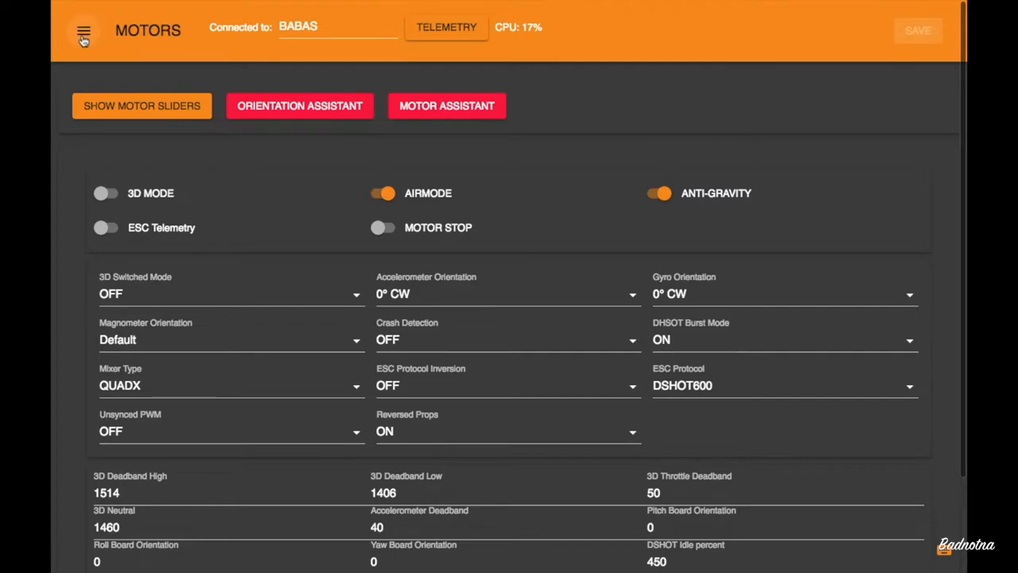
click(82, 31)
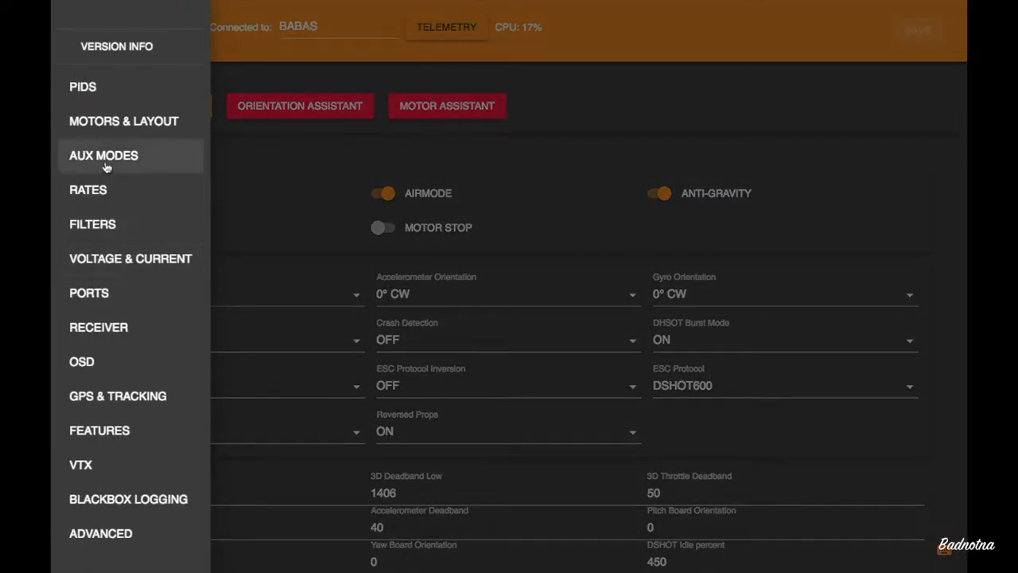
View the Armed, Beeper and Turtle Mode channel ranges on AUX MODES, then reopen the drawer.
click(103, 156)
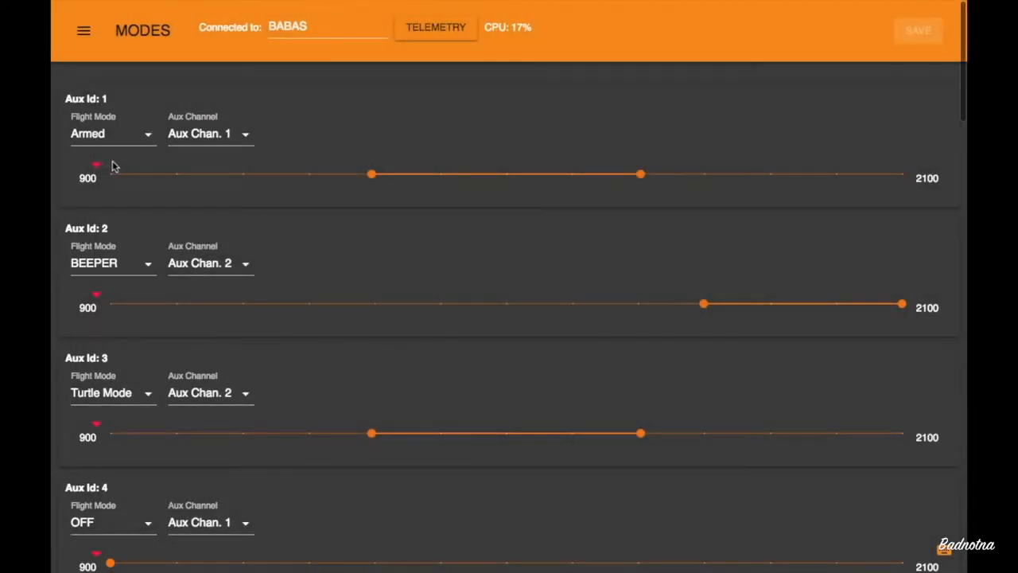
mouse_move(187, 217)
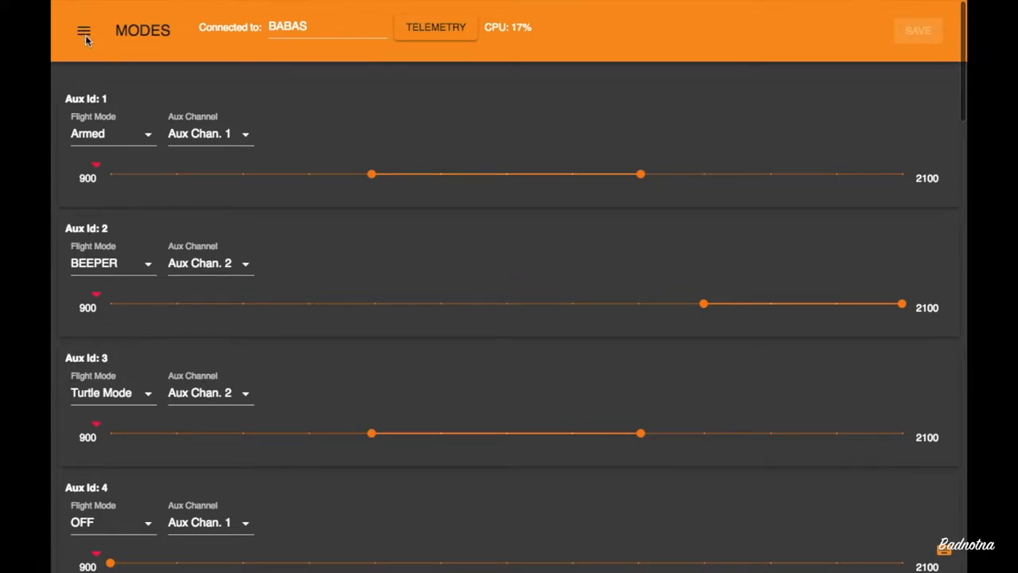
scroll(down, 3)
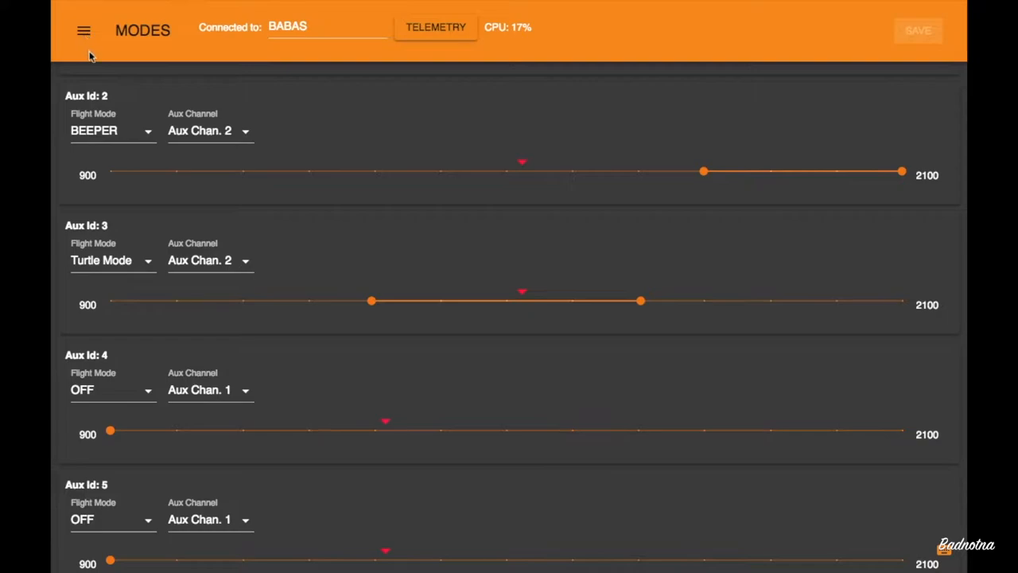
mouse_move(157, 126)
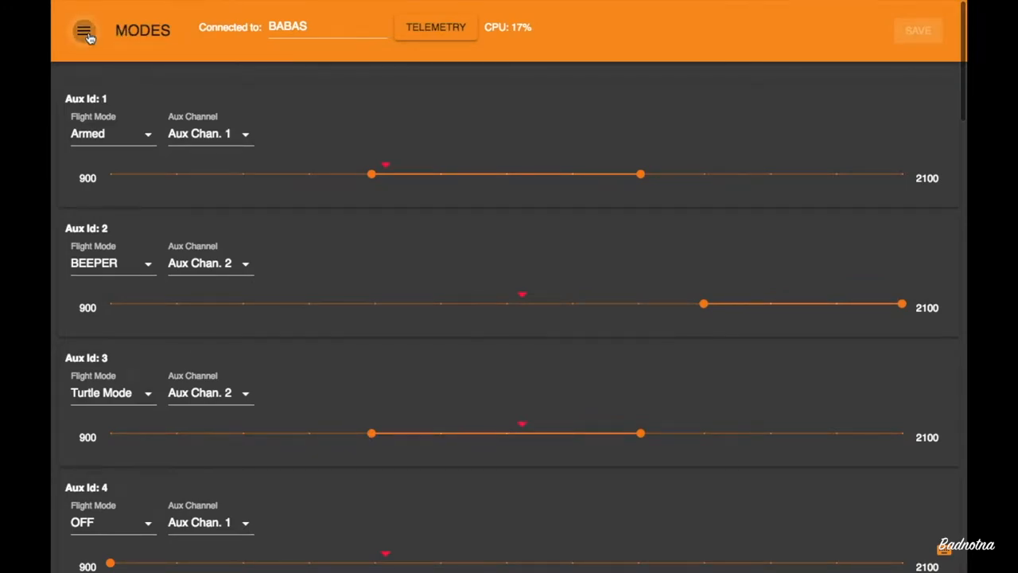
click(84, 30)
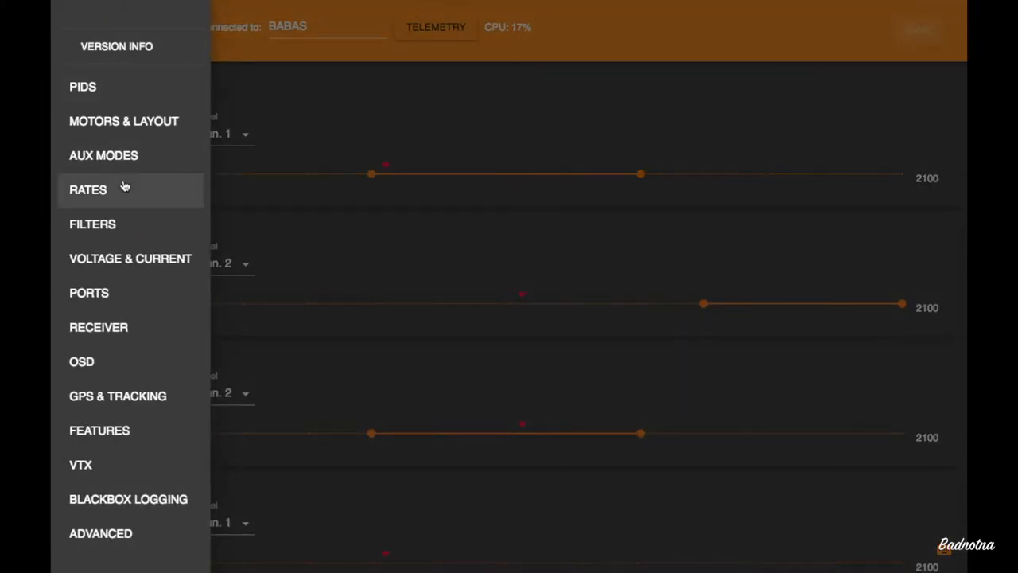
View the profile 1 roll, pitch and yaw rates and curve on RATES, then reopen the drawer.
click(87, 189)
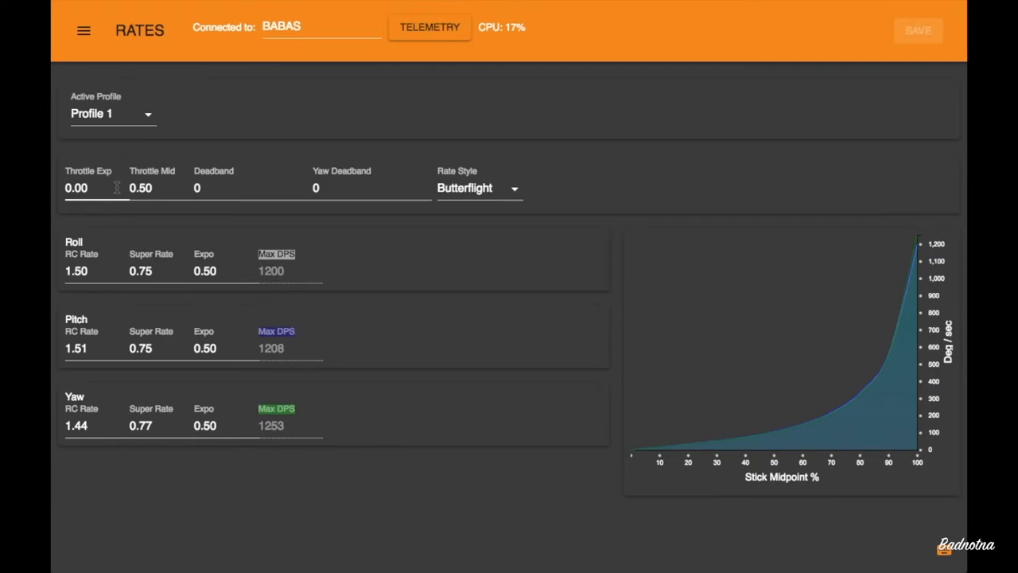
mouse_move(515, 151)
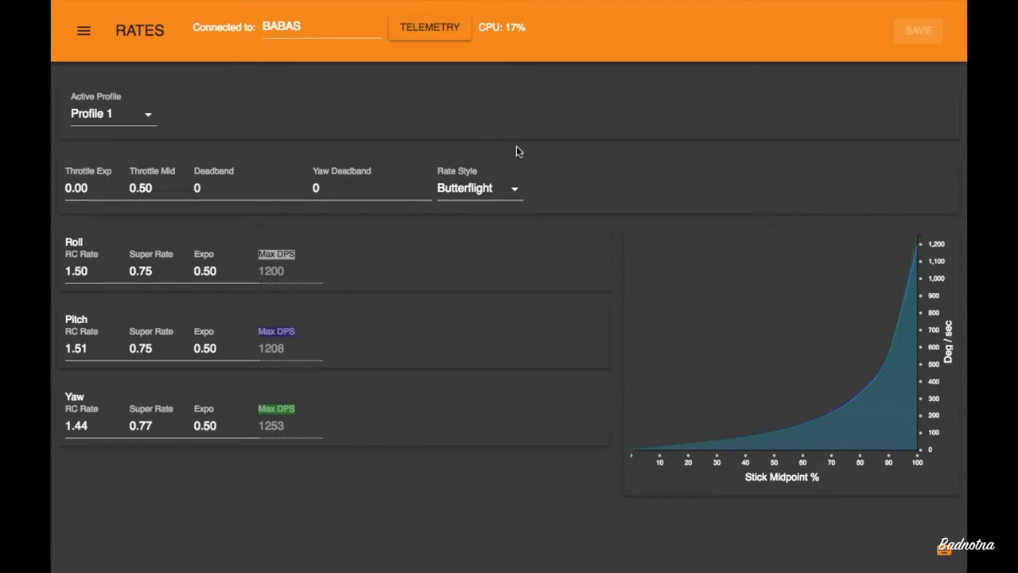
mouse_move(497, 244)
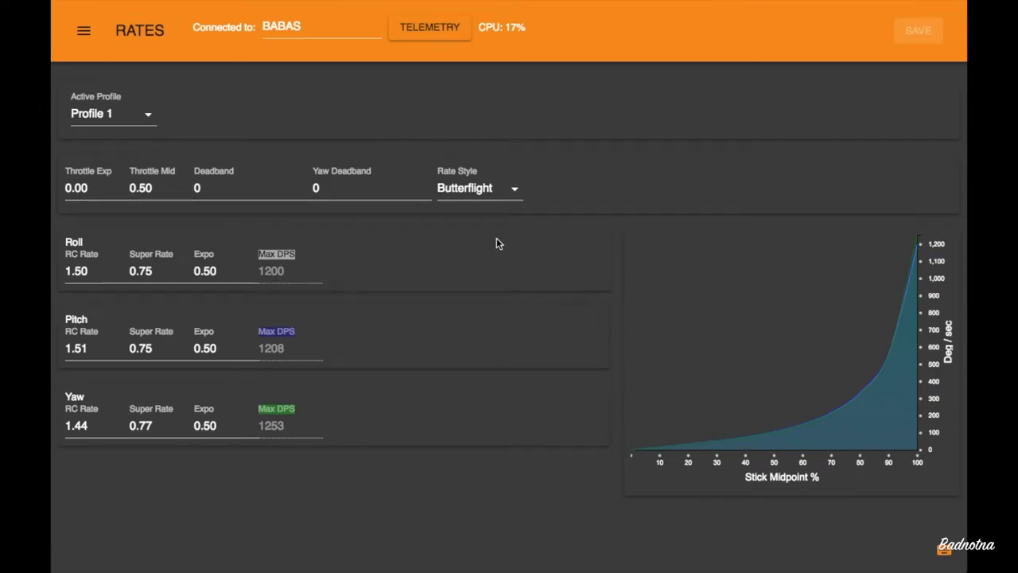
mouse_move(422, 232)
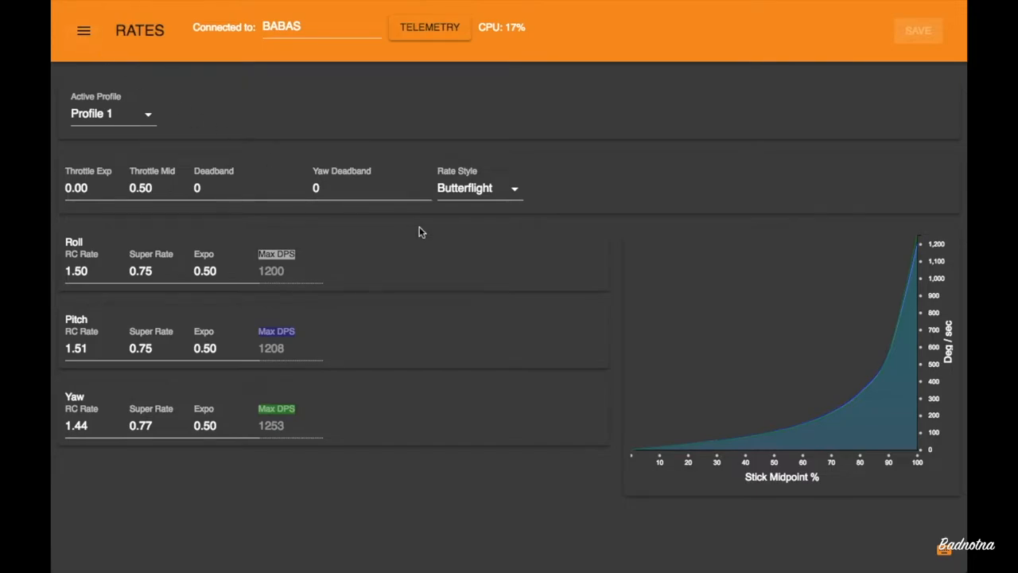
mouse_move(103, 62)
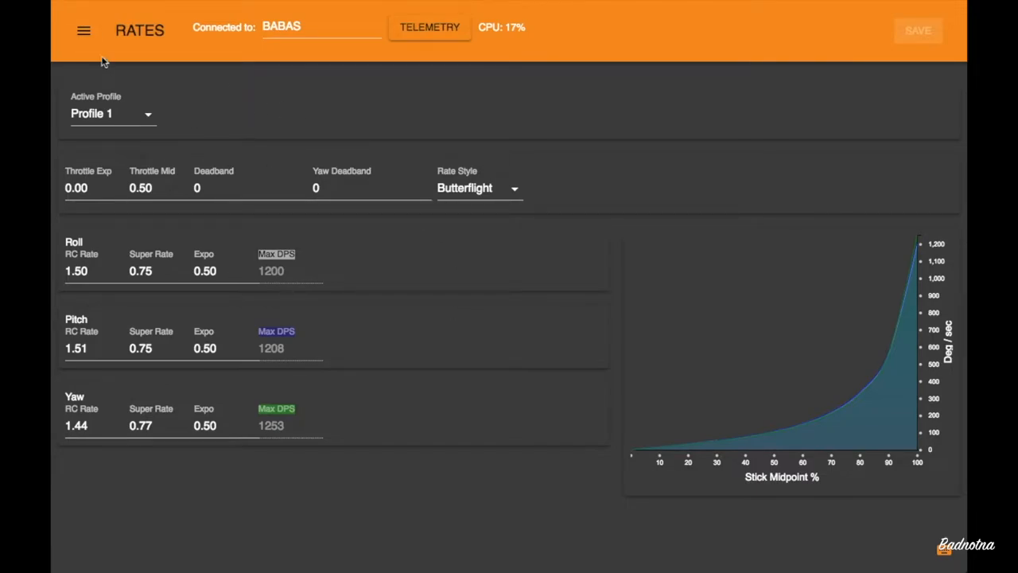
click(83, 30)
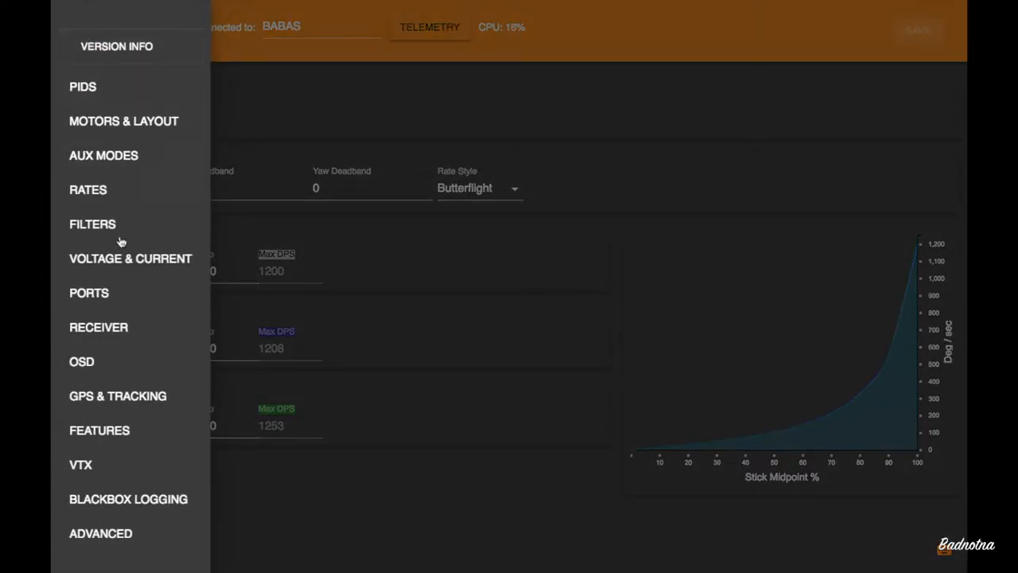
mouse_move(92, 222)
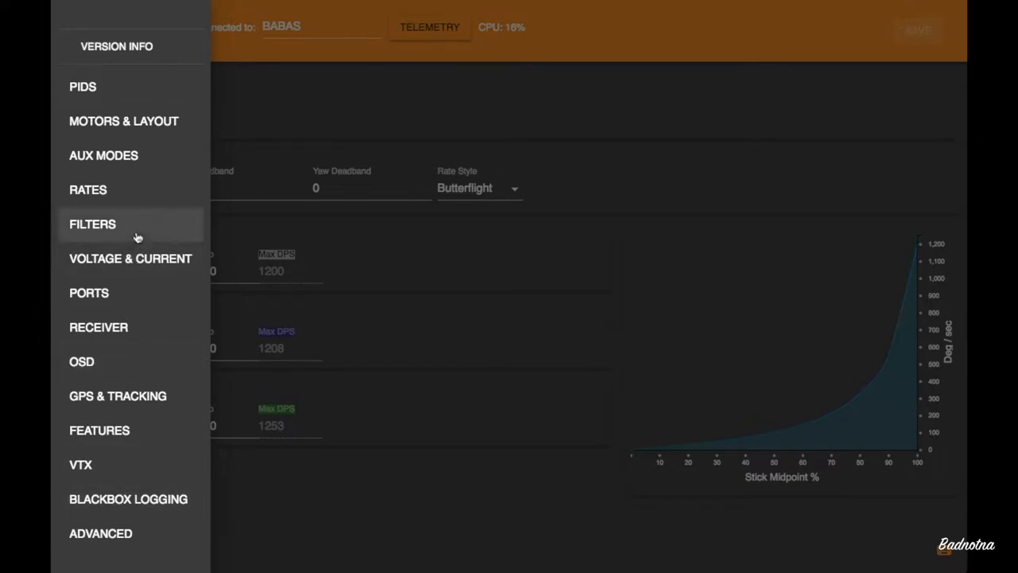
mouse_move(135, 287)
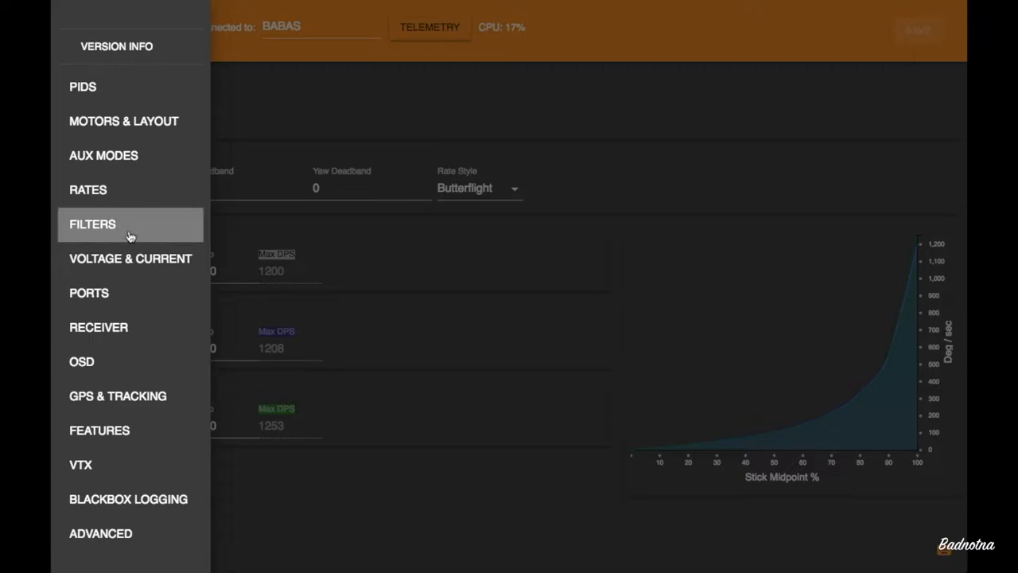
View the gyro Q values, lowpass frequencies and AF modes on FILTERS, then reopen the drawer.
click(92, 222)
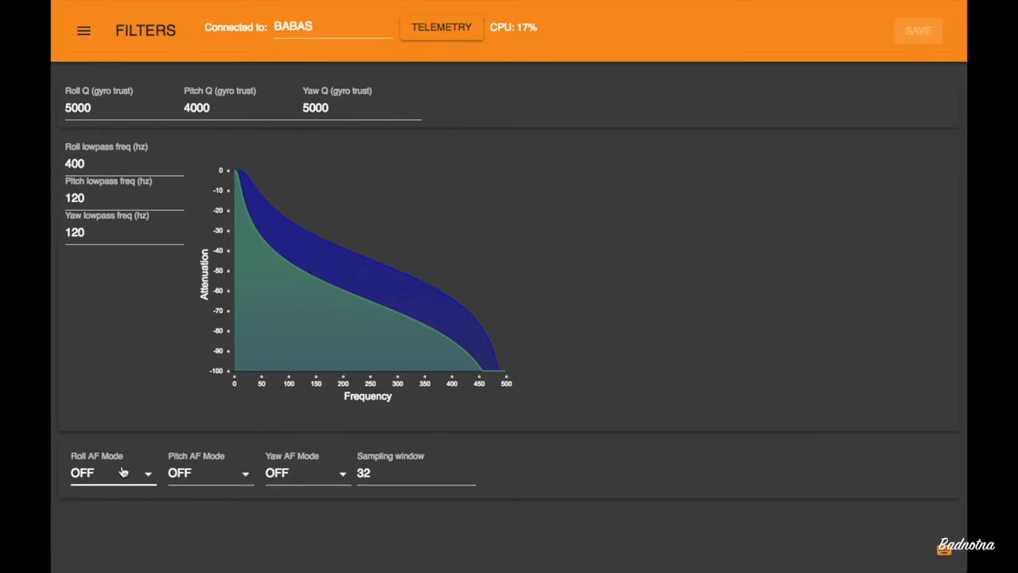
mouse_move(242, 470)
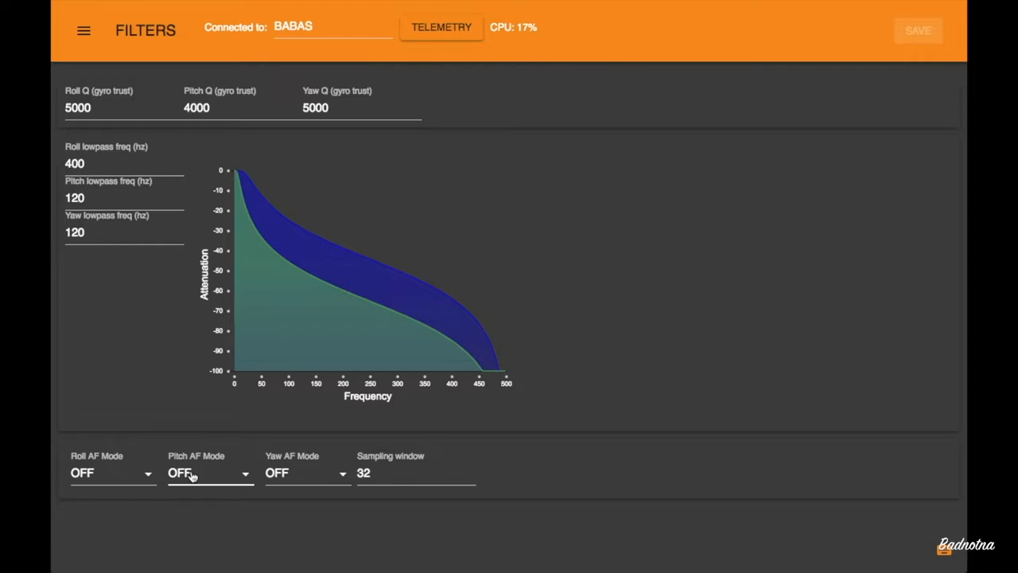
mouse_move(115, 463)
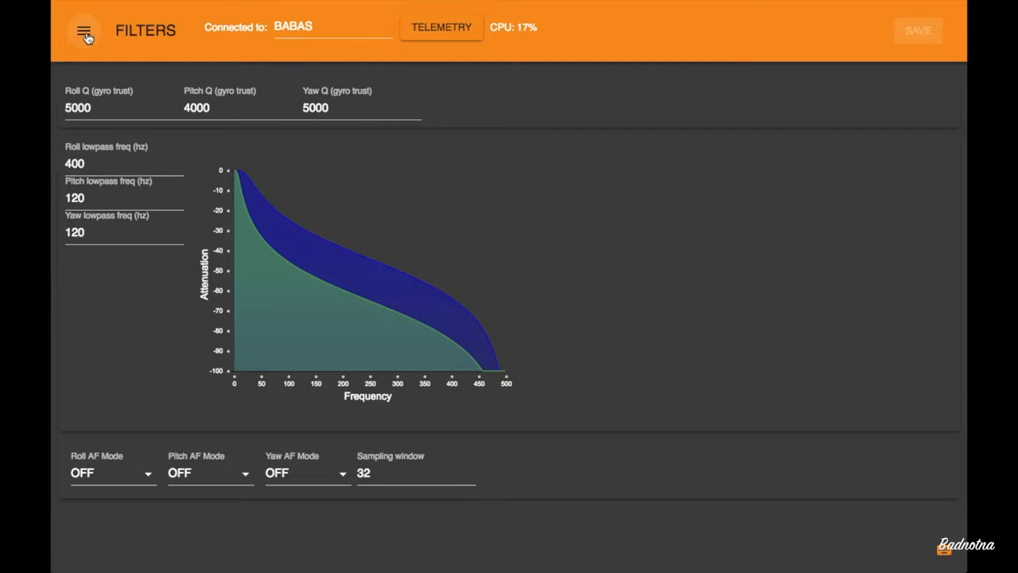
click(85, 30)
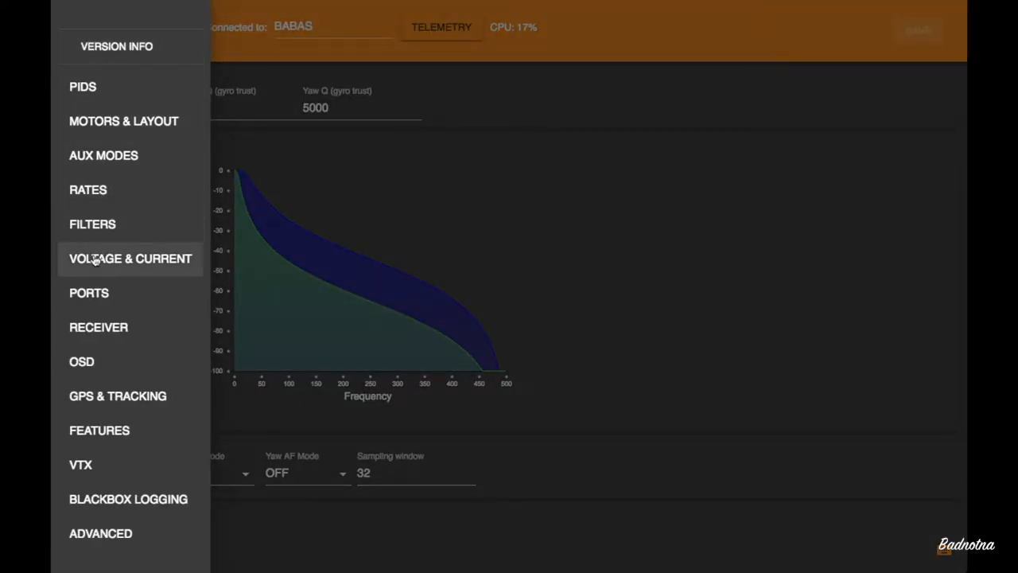
Show the Voltage & Current page with onboard ADC sensors, alerts on and cell warning 3.5.
click(130, 258)
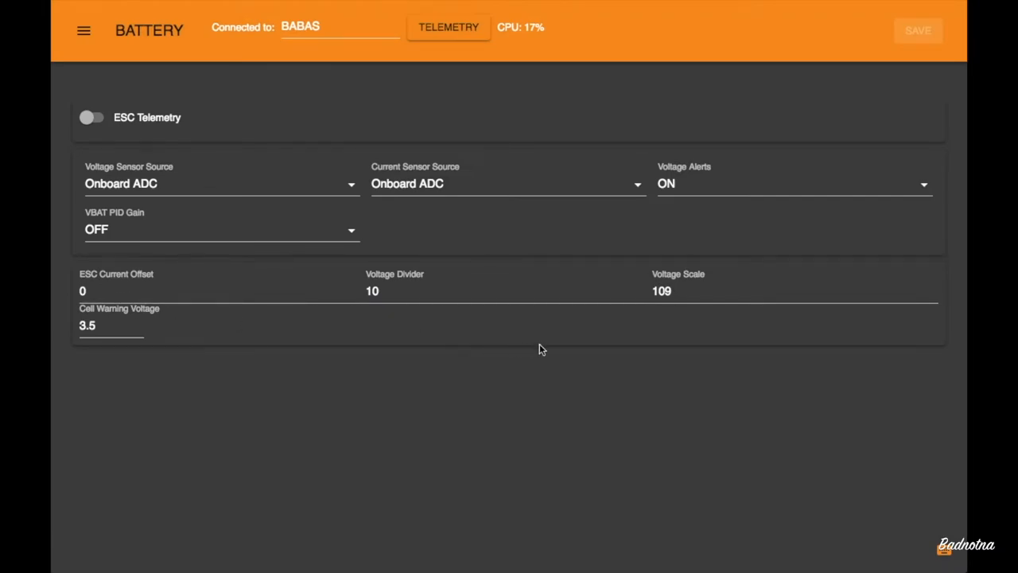
mouse_move(547, 352)
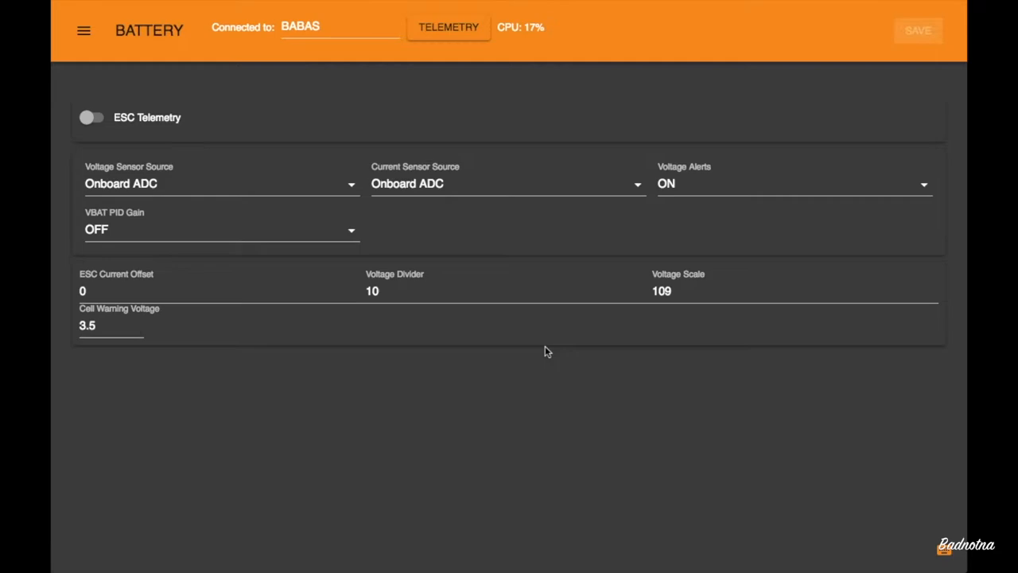
mouse_move(643, 285)
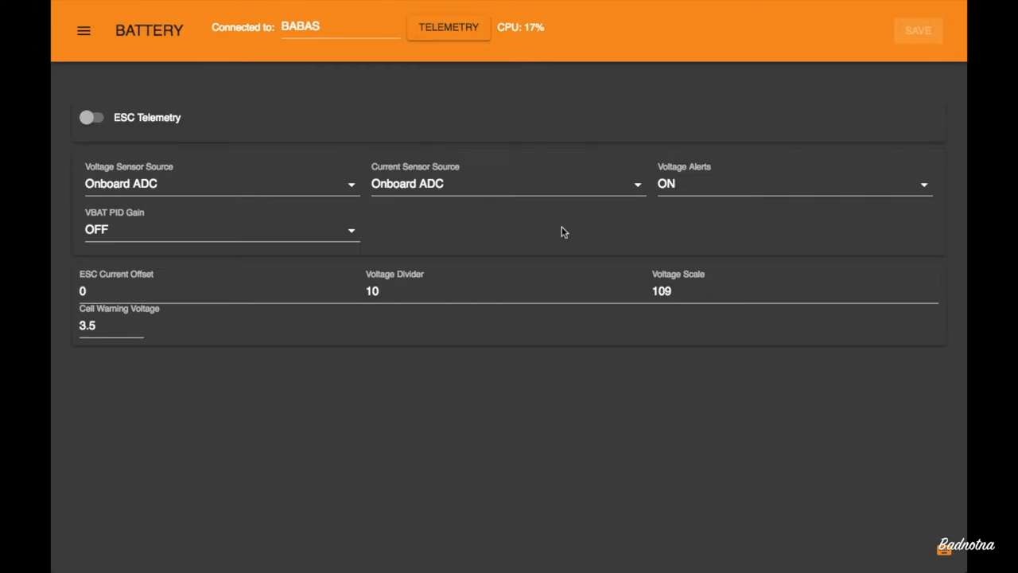
mouse_move(547, 328)
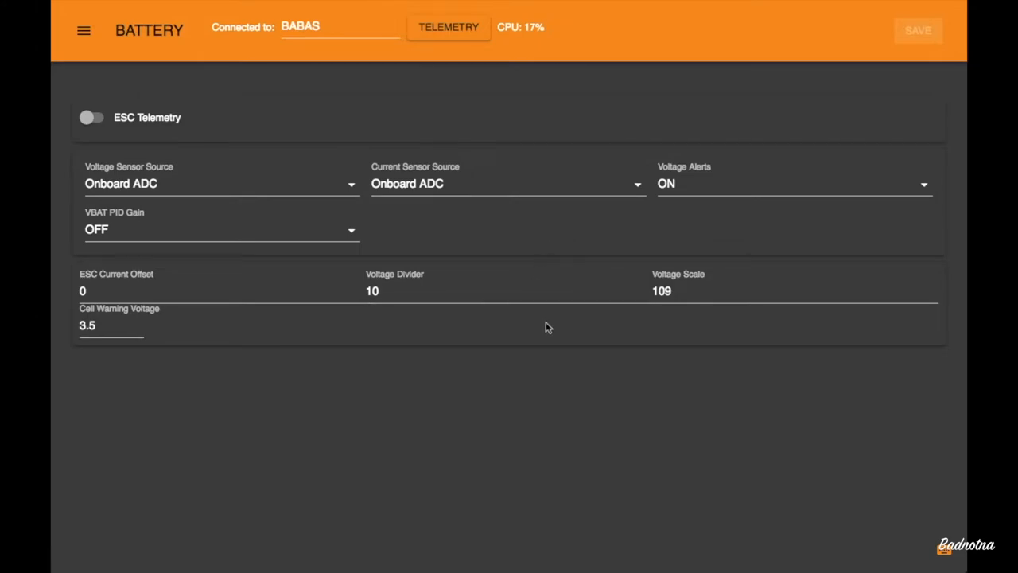
mouse_move(134, 83)
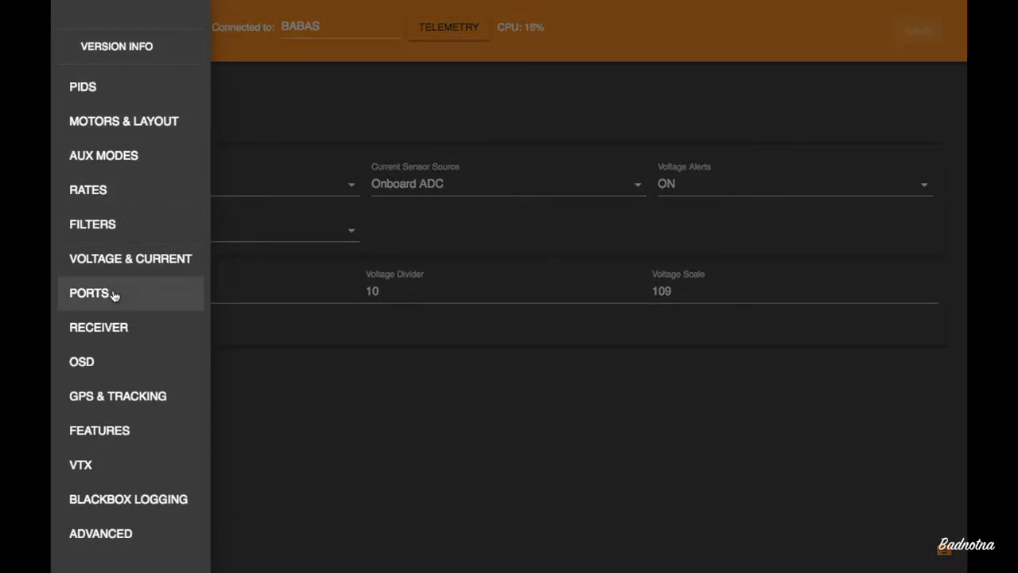
View the Ports page with TBS Crossfire receiver on TX/RX 3 and Tramp on TX/RX 5, then reopen the drawer.
click(90, 293)
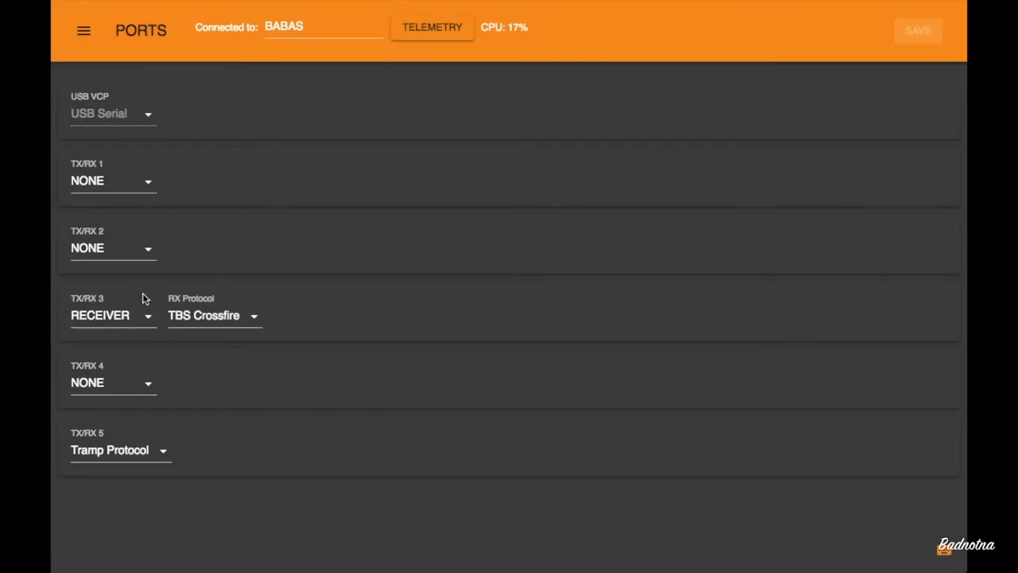
mouse_move(248, 344)
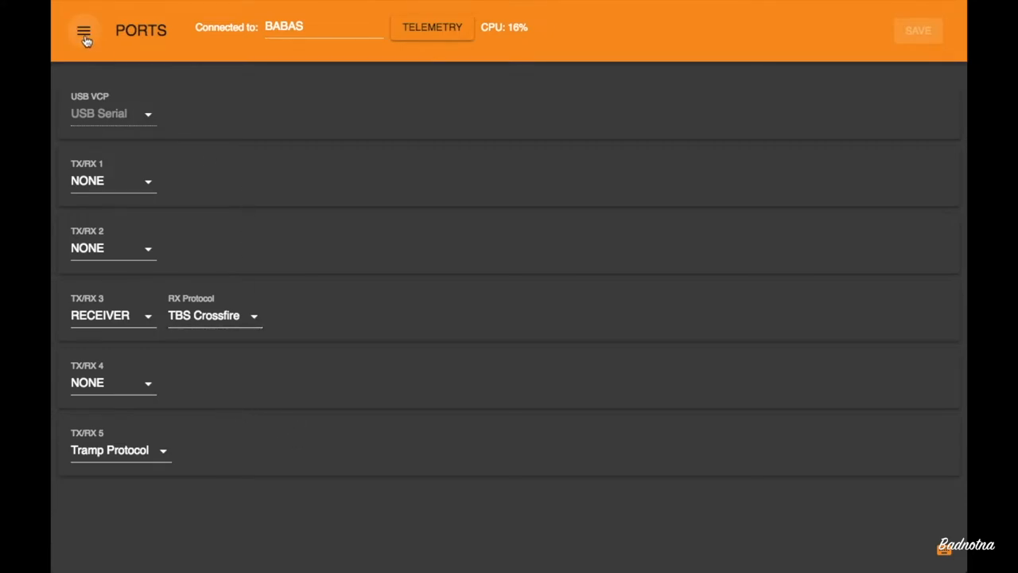
click(85, 31)
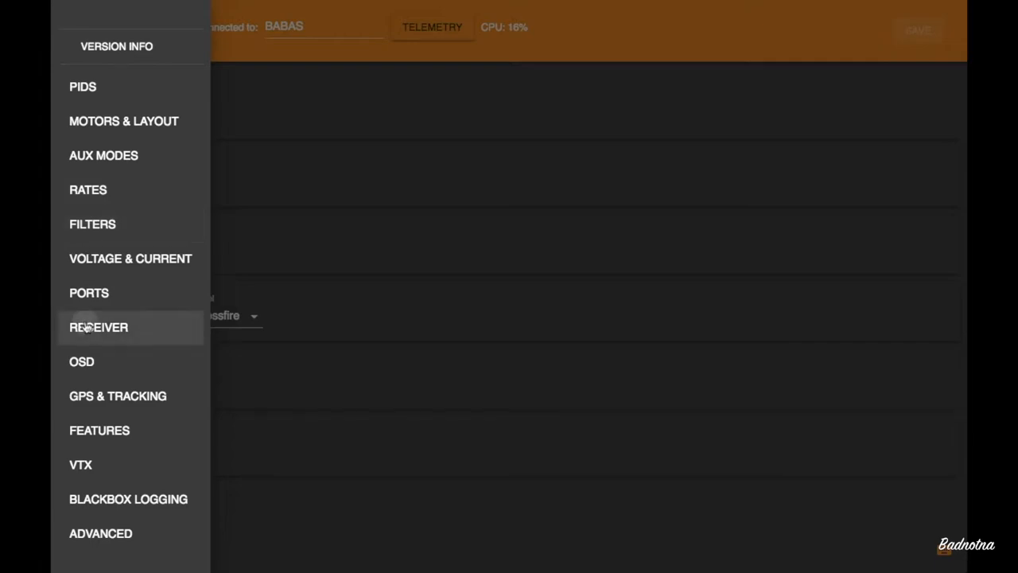
Show the Receiver page, keep RC Interpolation on Manual, then reopen the drawer.
click(99, 328)
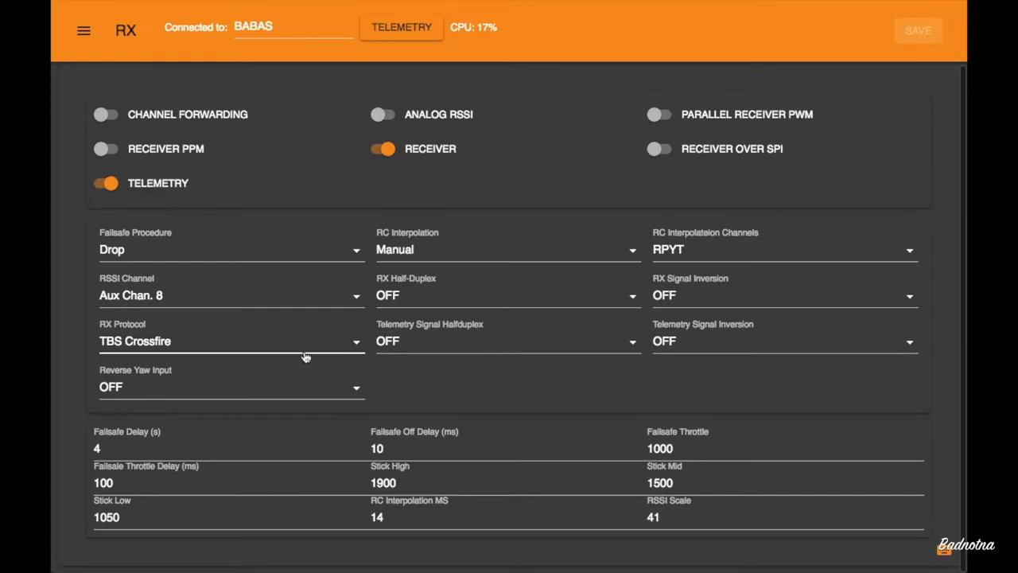
mouse_move(286, 353)
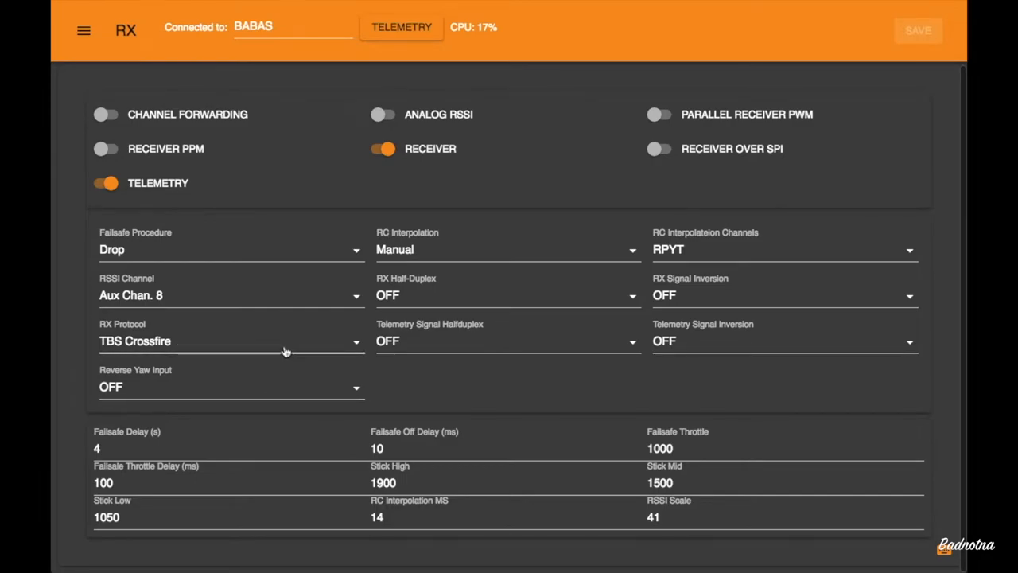
mouse_move(271, 283)
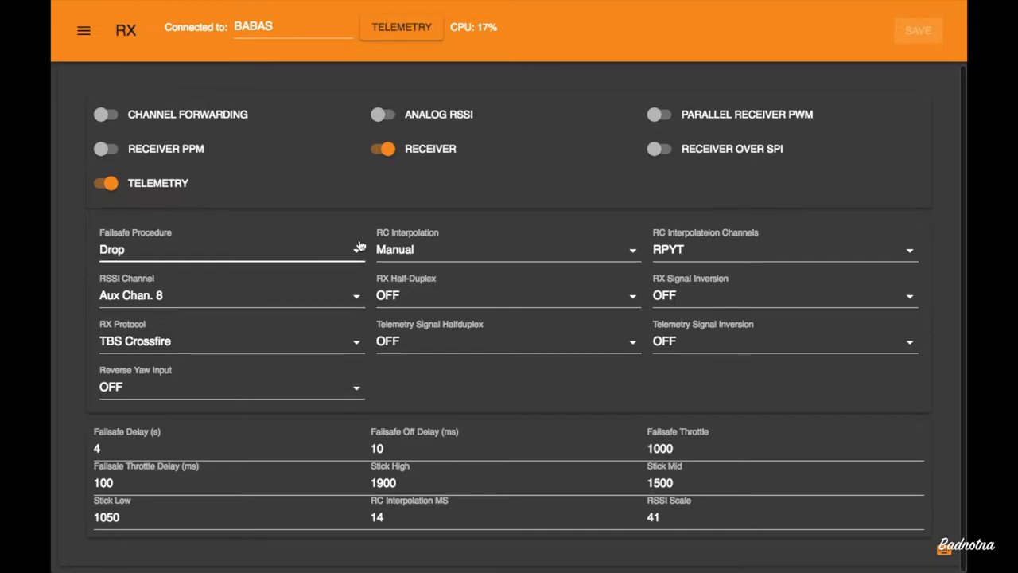
mouse_move(426, 242)
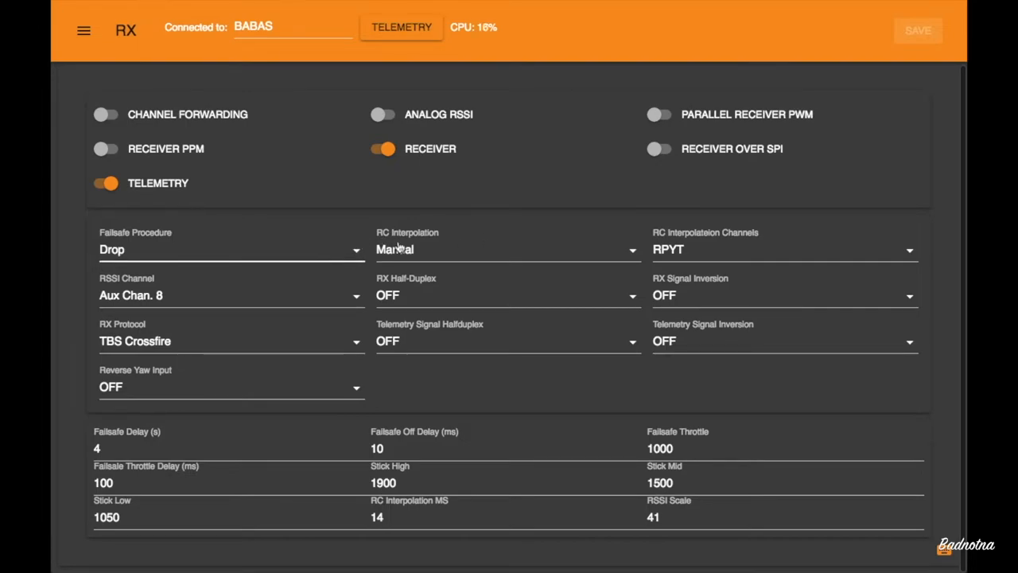
click(506, 248)
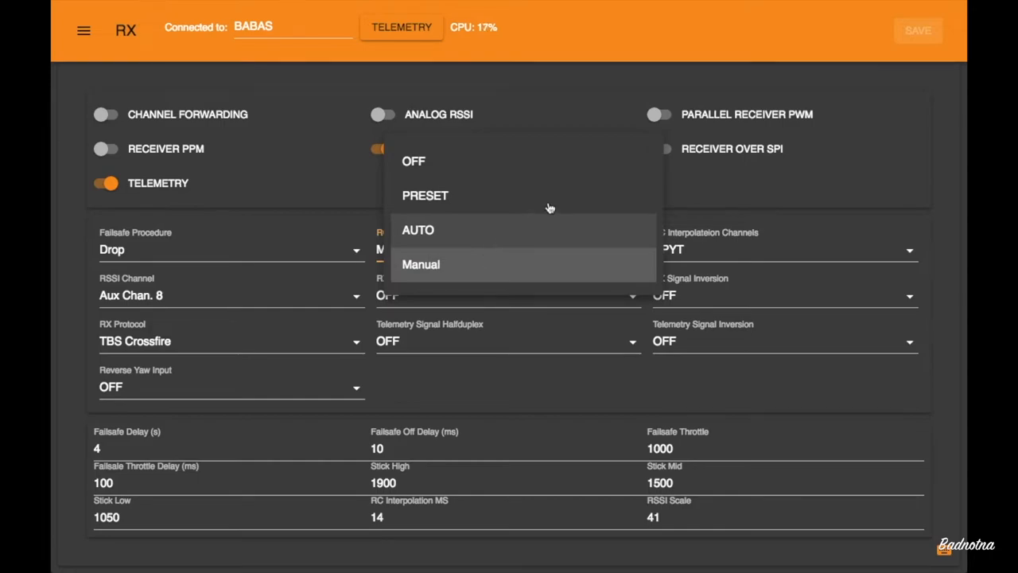
mouse_move(523, 236)
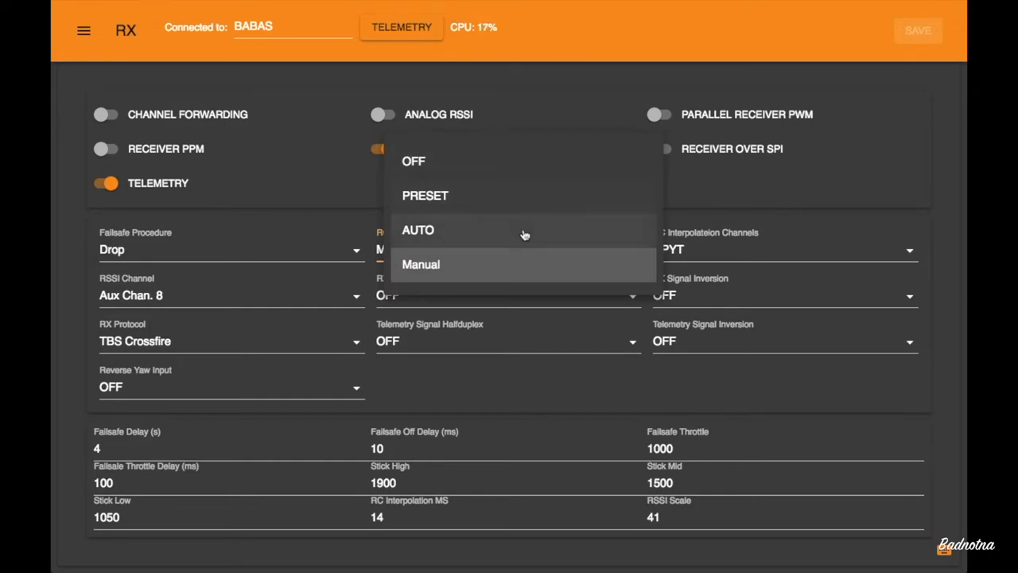
click(420, 264)
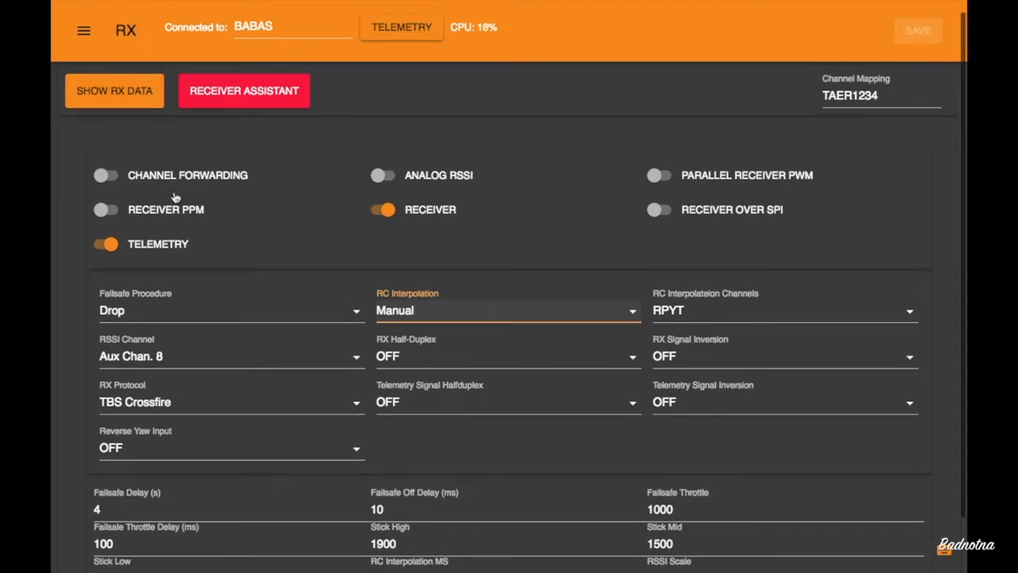
click(83, 30)
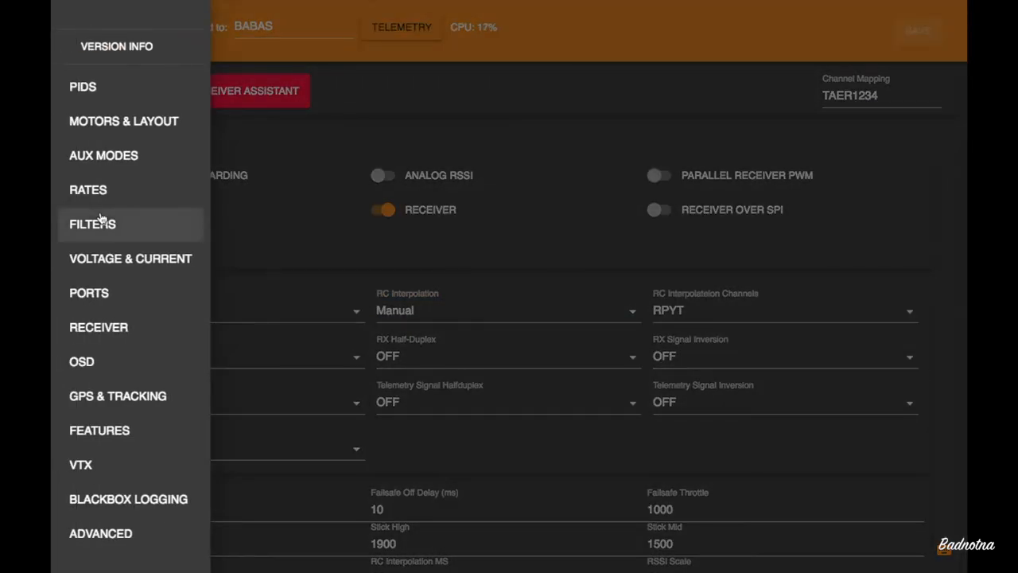
mouse_move(81, 361)
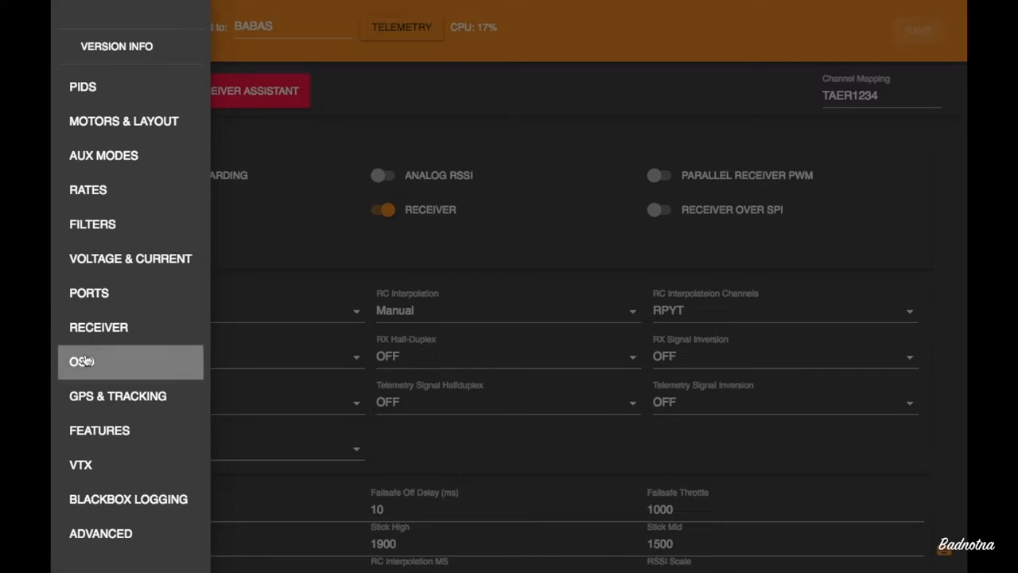
Scroll through the OSD layout and element options unchanged, then reopen the drawer.
click(82, 361)
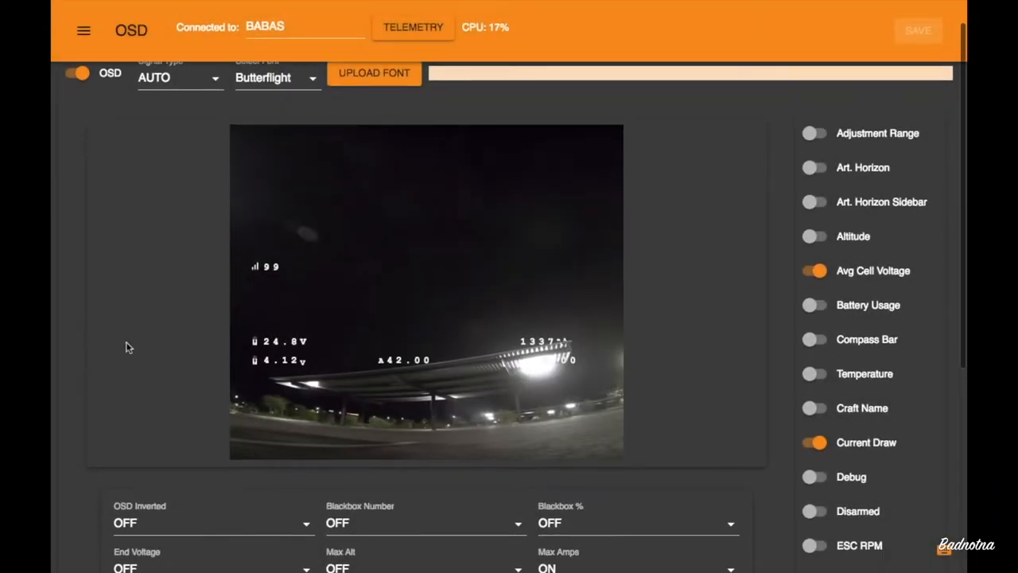
scroll(down, 3)
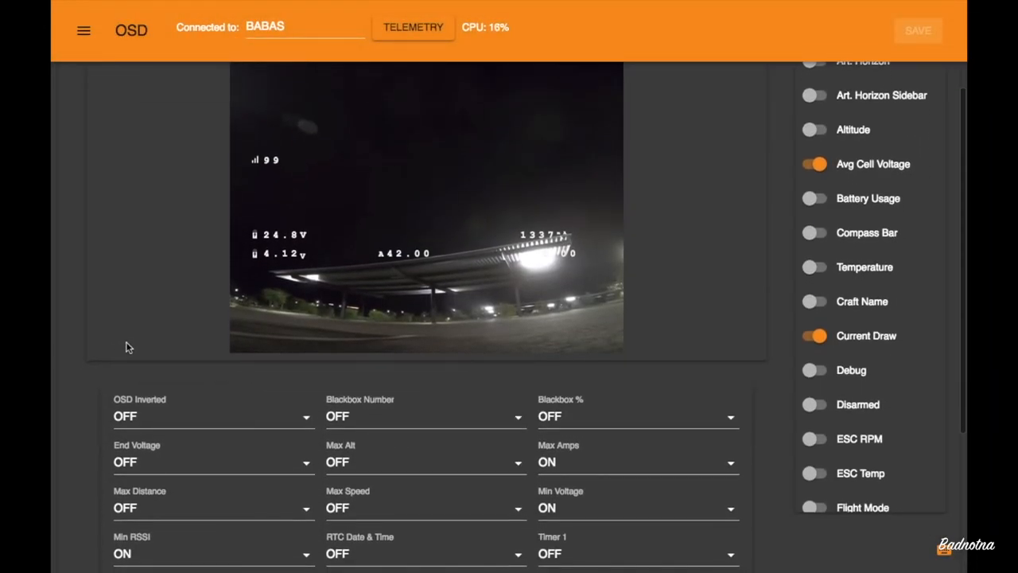
scroll(down, 3)
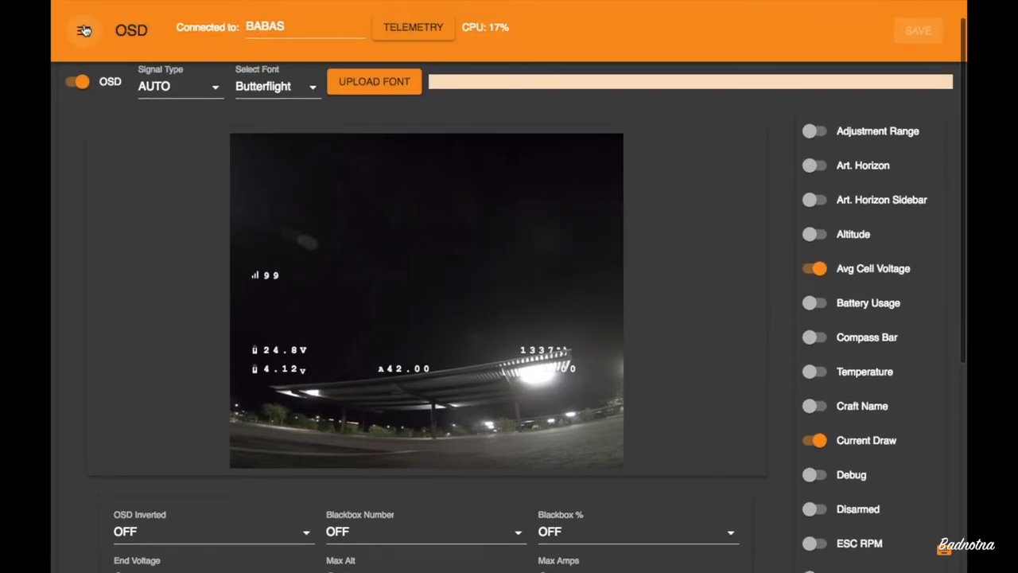
click(82, 31)
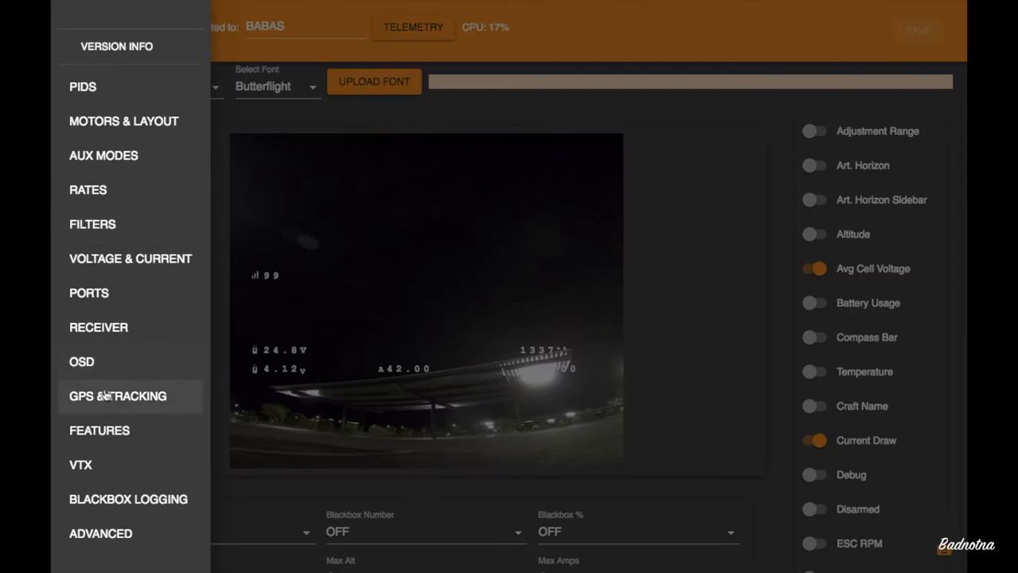
View the GPS & Tracking page with GPS off and rescue settings, then reopen the drawer.
click(118, 394)
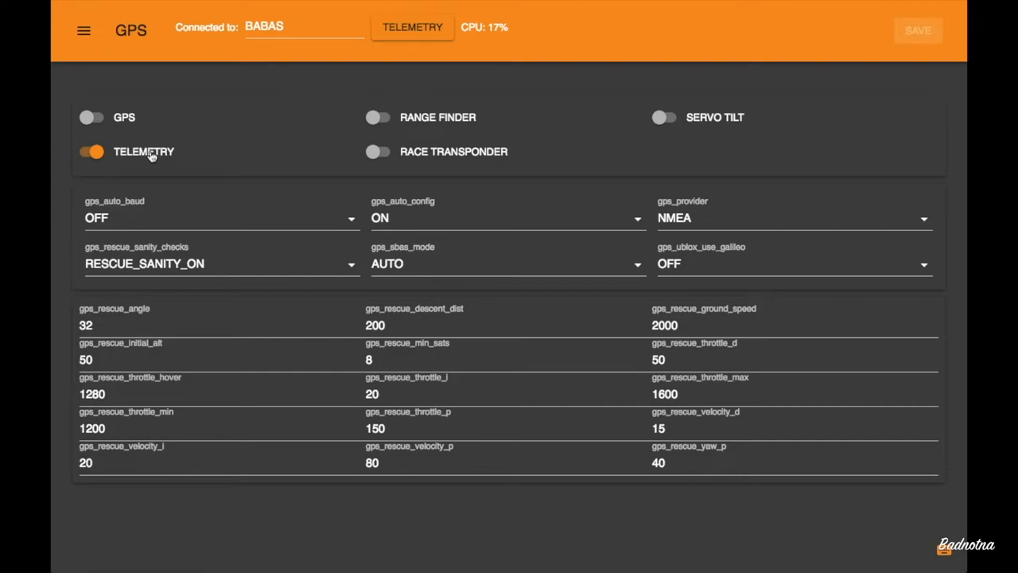
click(83, 30)
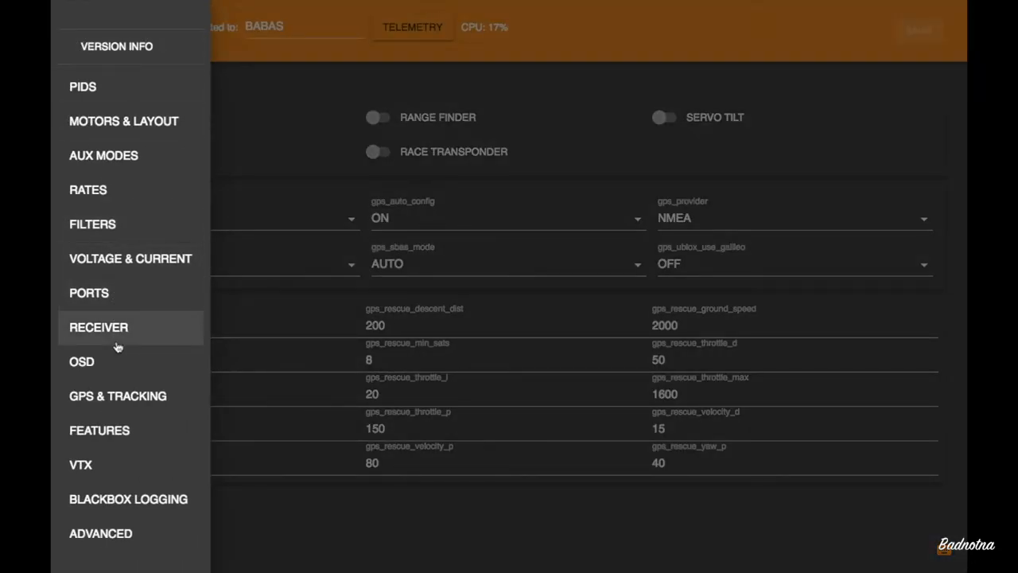
View the Features page toggles (OSD, receiver, airmode, anti-gravity, telemetry on) and reopen the page list.
click(99, 430)
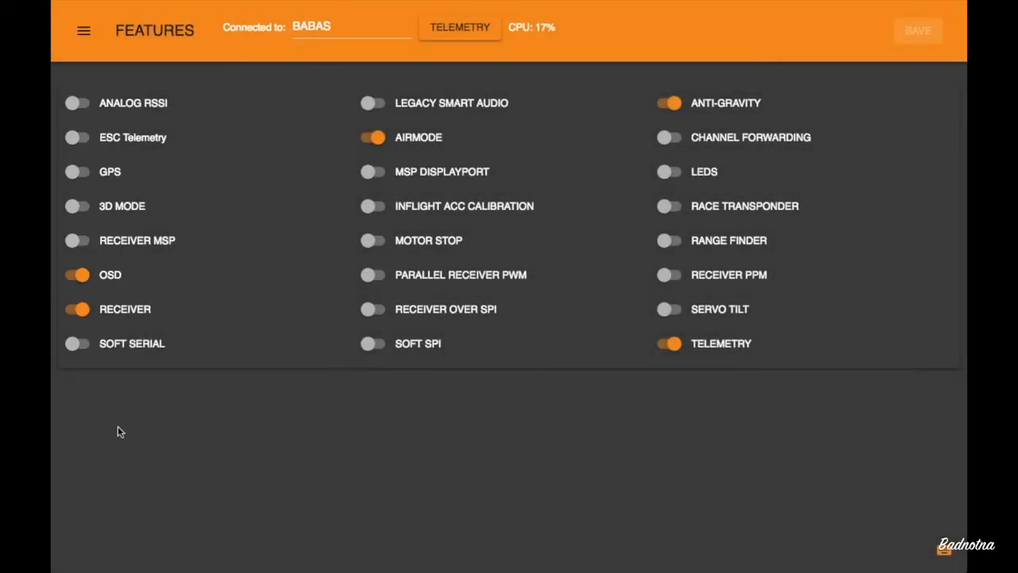
mouse_move(423, 248)
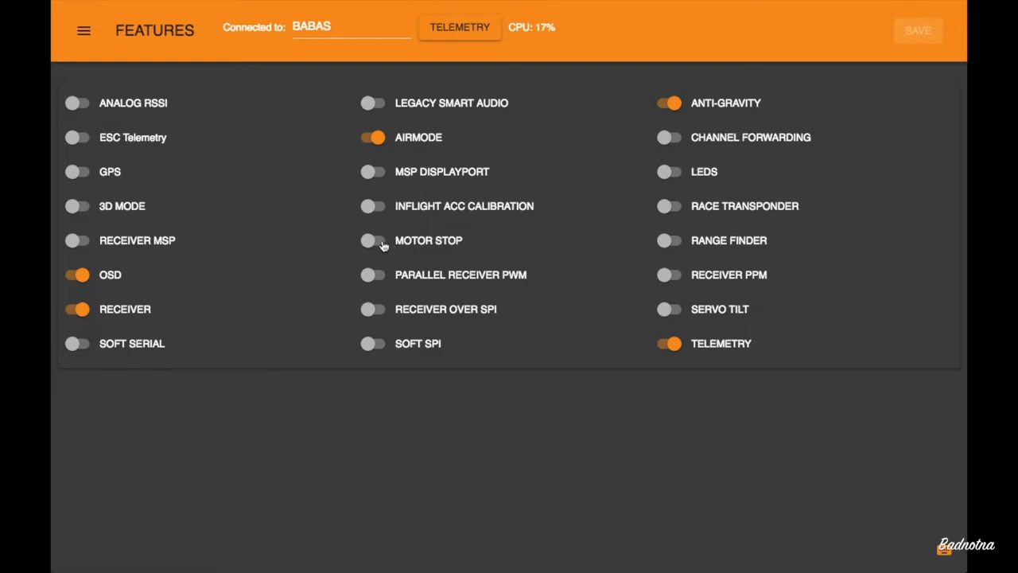
mouse_move(251, 92)
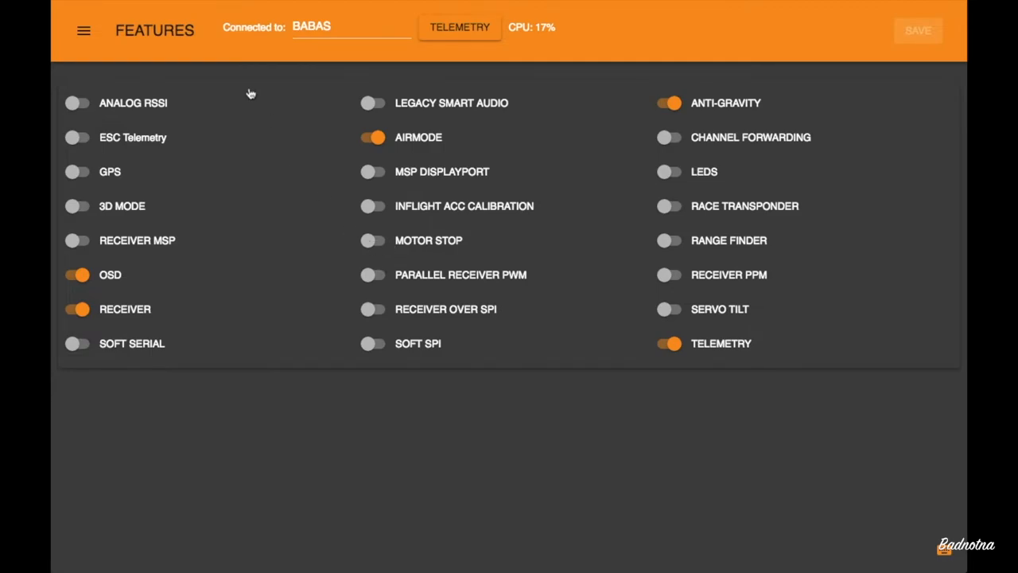
click(83, 31)
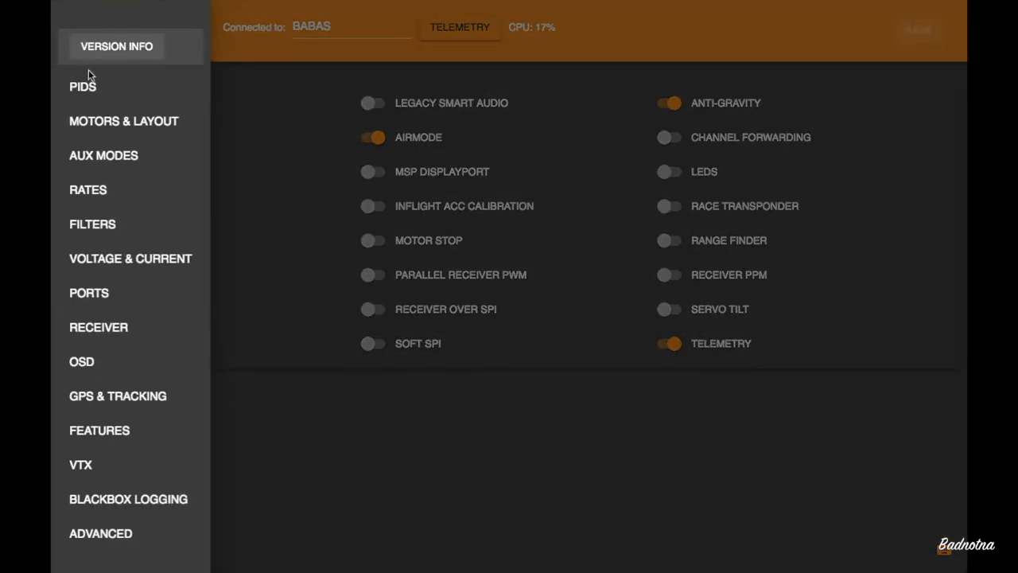
View the VTX page (Race band, ch 1, 500 mW) and Blackbox logging page, then reopen the page list.
click(80, 464)
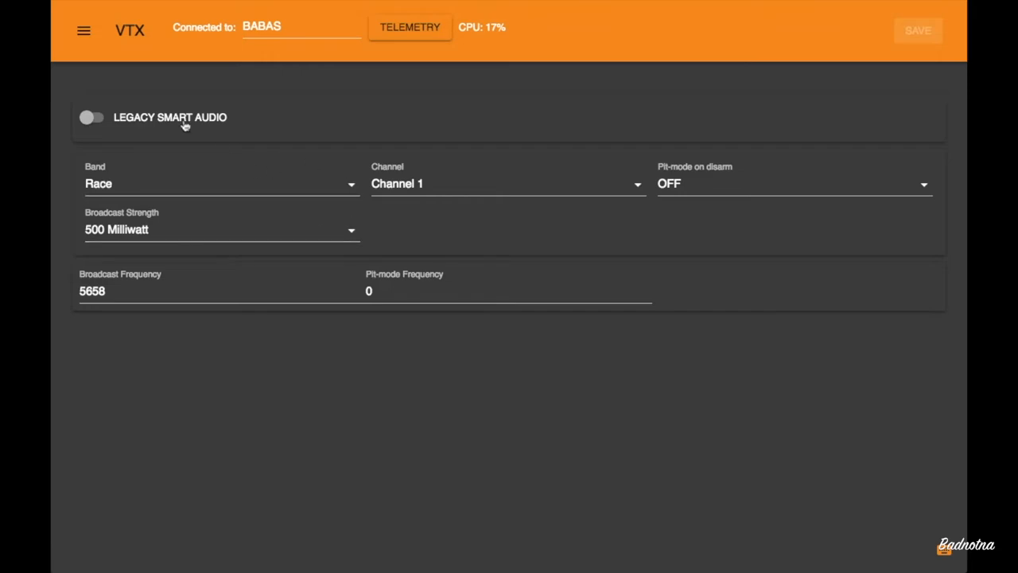
click(82, 30)
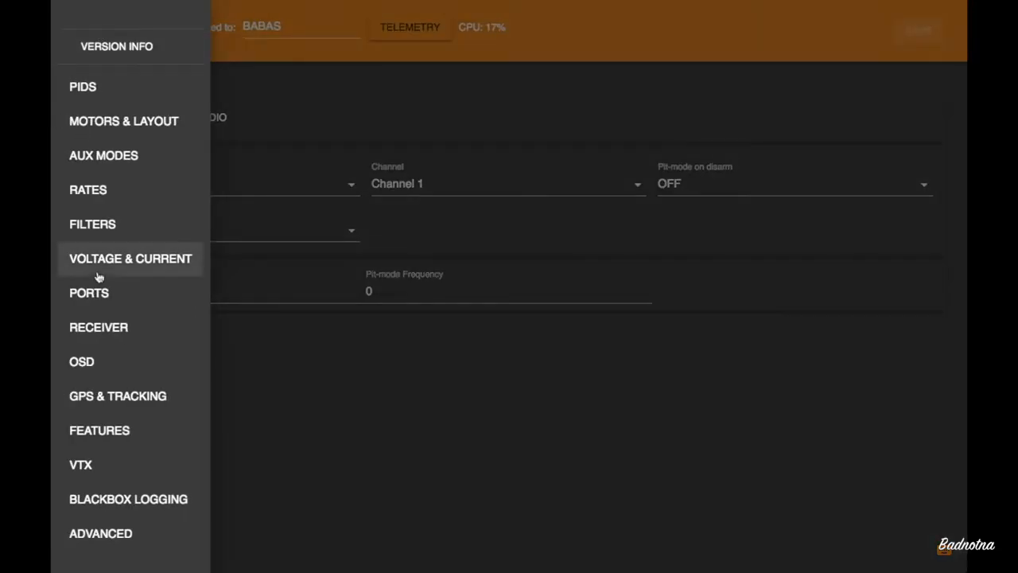
click(124, 500)
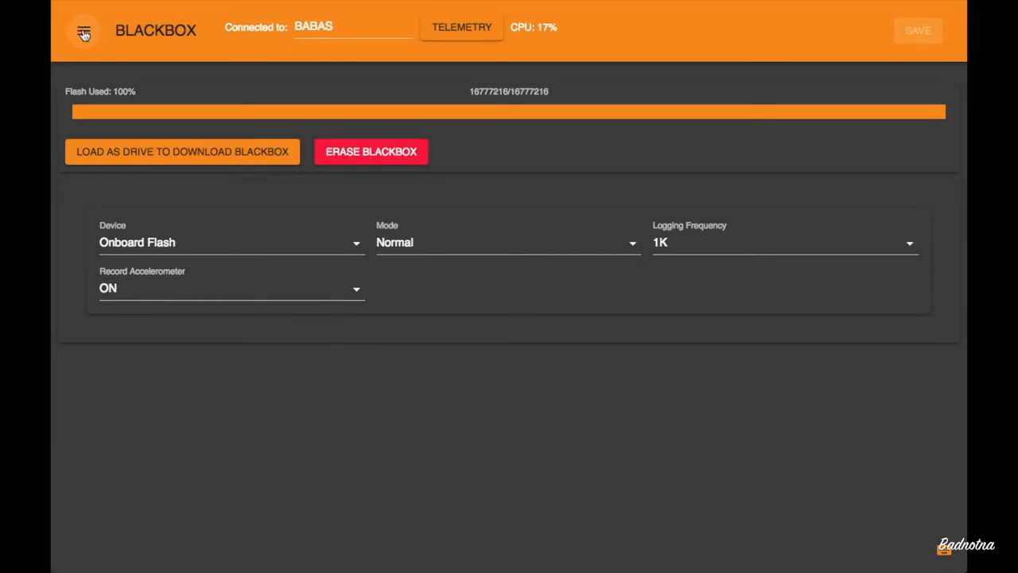
click(83, 31)
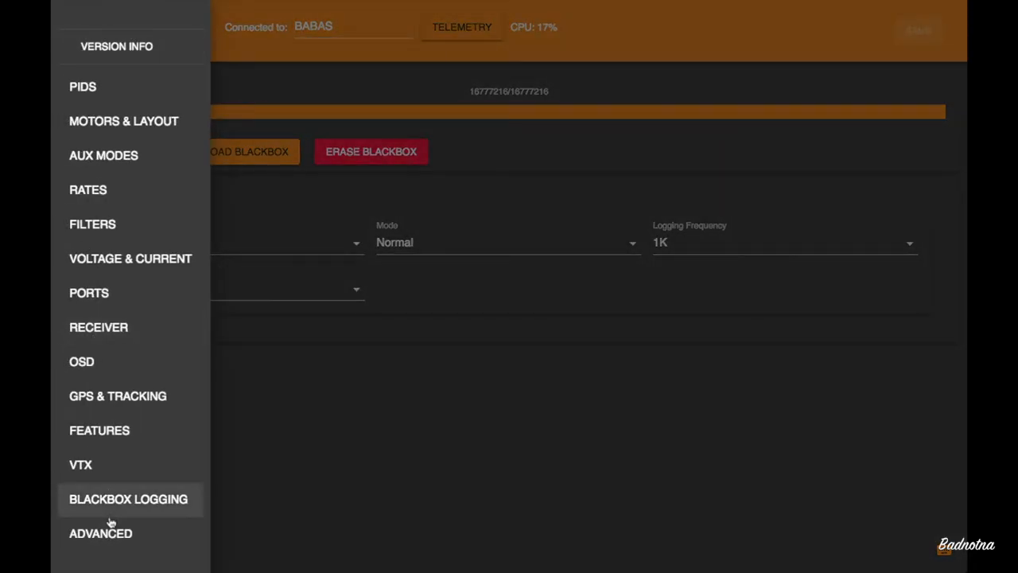
Filter the Advanced settings with search 'iter' to show iterm_limit 150, relax cutoff 11, windup 50.
click(100, 533)
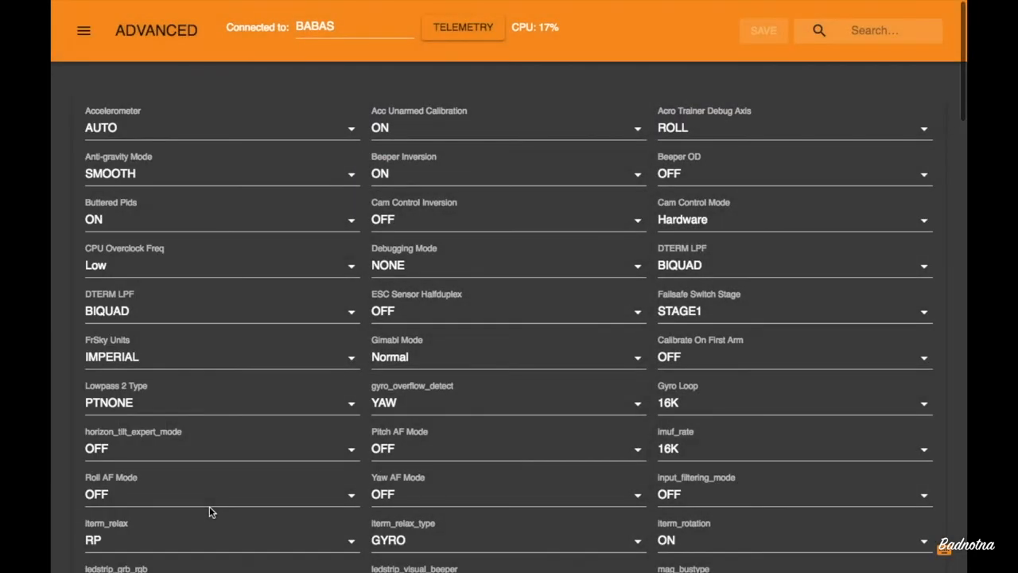
mouse_move(618, 155)
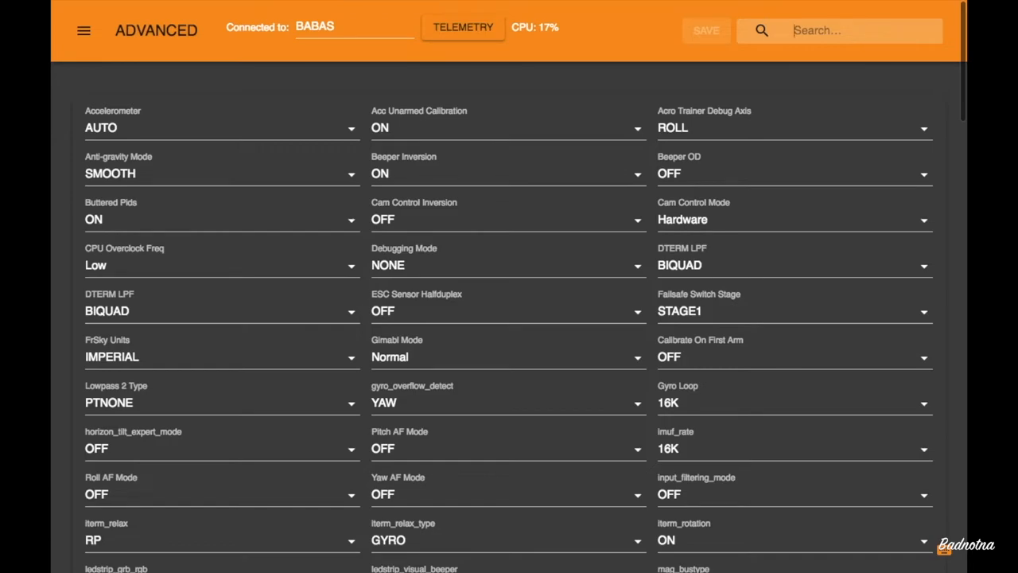
text(iter)
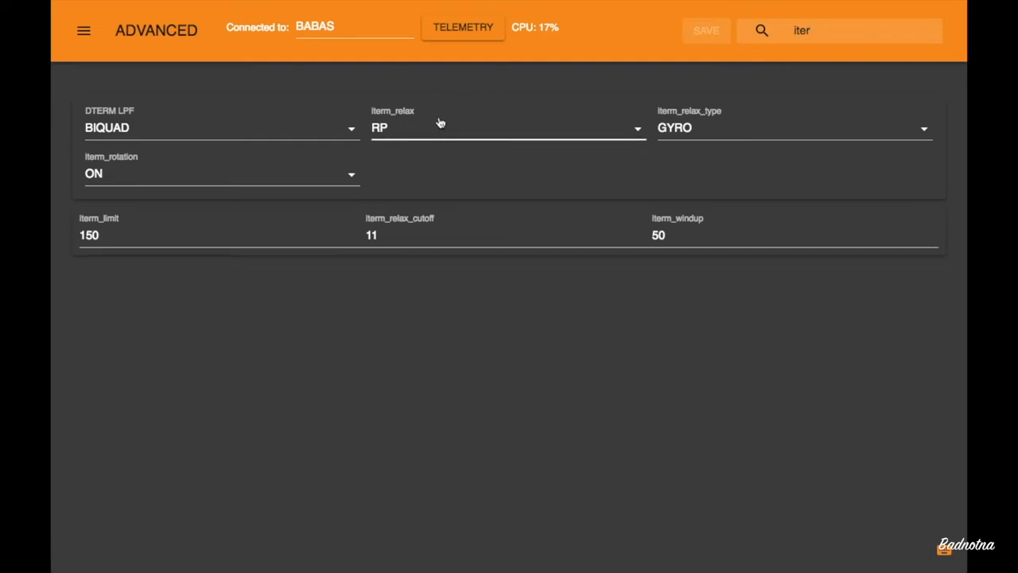
mouse_move(488, 129)
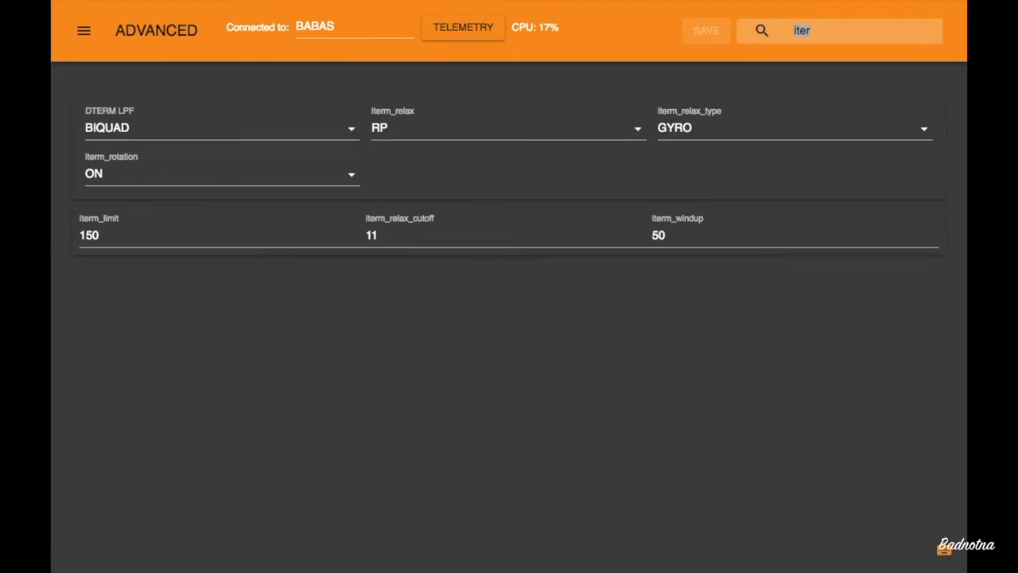
Filter the Advanced settings with search 'rc' to show RC interpolation and rc_smoothing parameters.
text(rc)
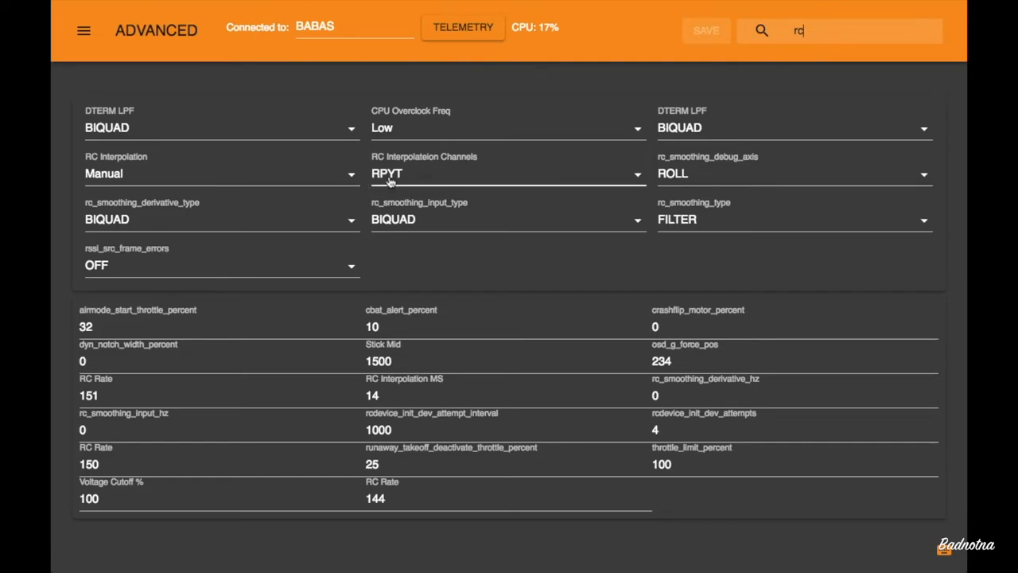
mouse_move(334, 242)
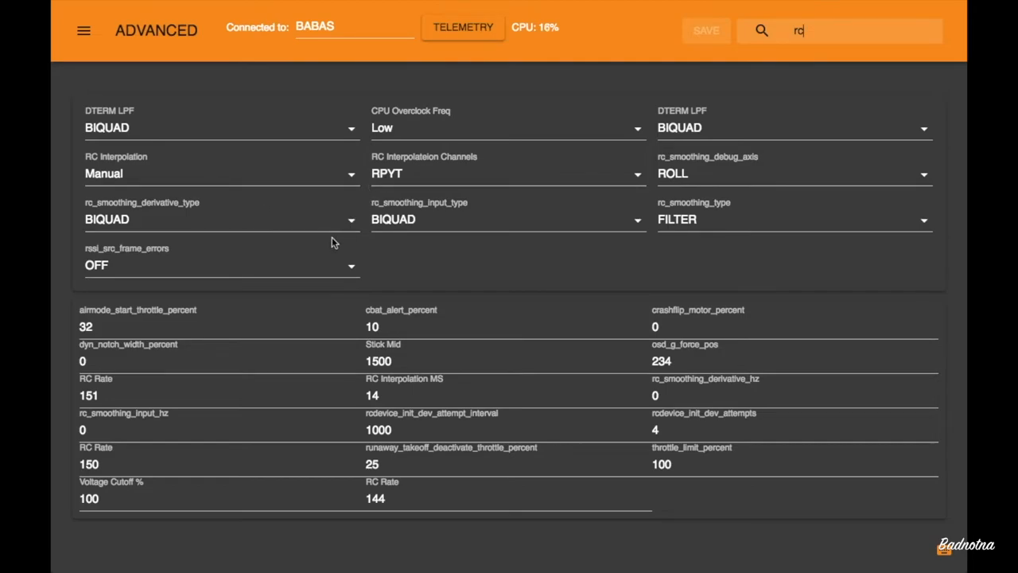
mouse_move(666, 241)
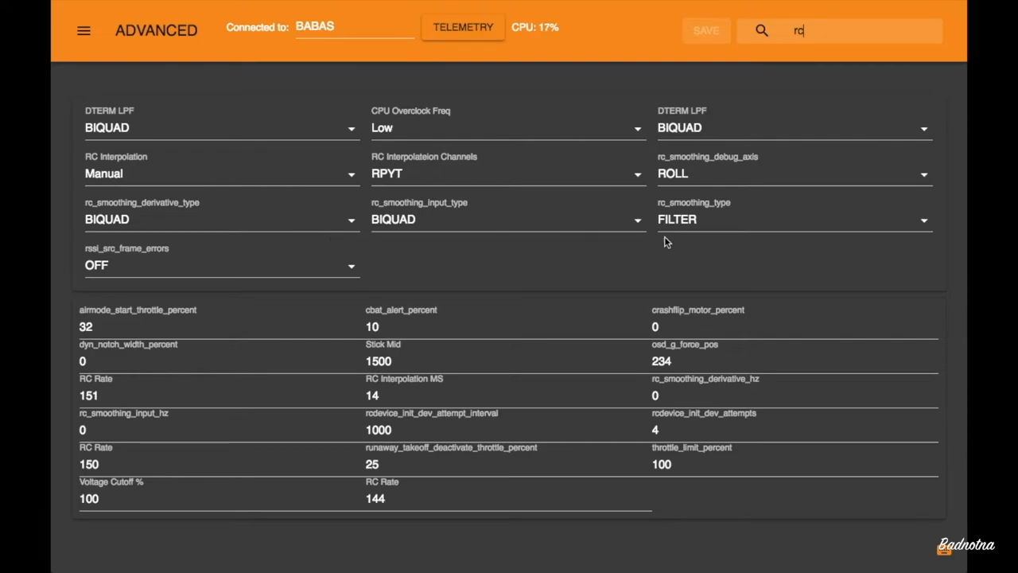
mouse_move(748, 223)
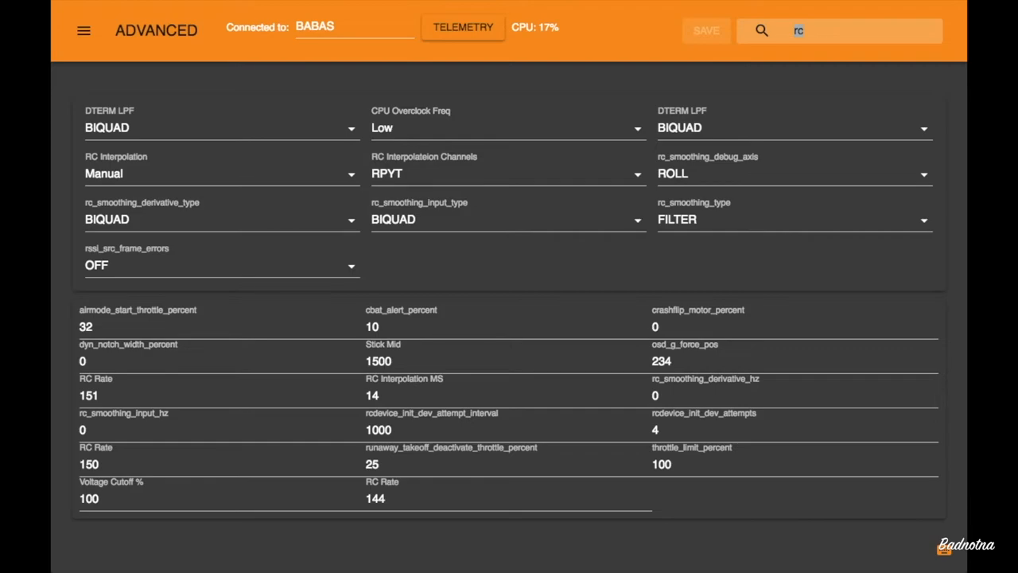
Filter the Advanced settings with search 'thr' to show Min Throttle 1070, Max Throttle 2000, throttle_boost 5.
text(thr)
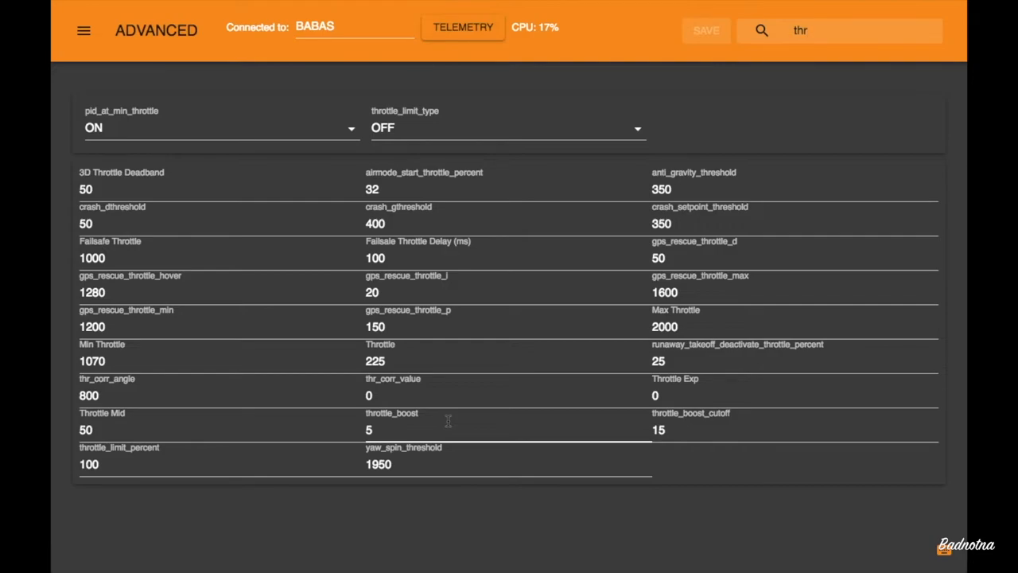
mouse_move(436, 407)
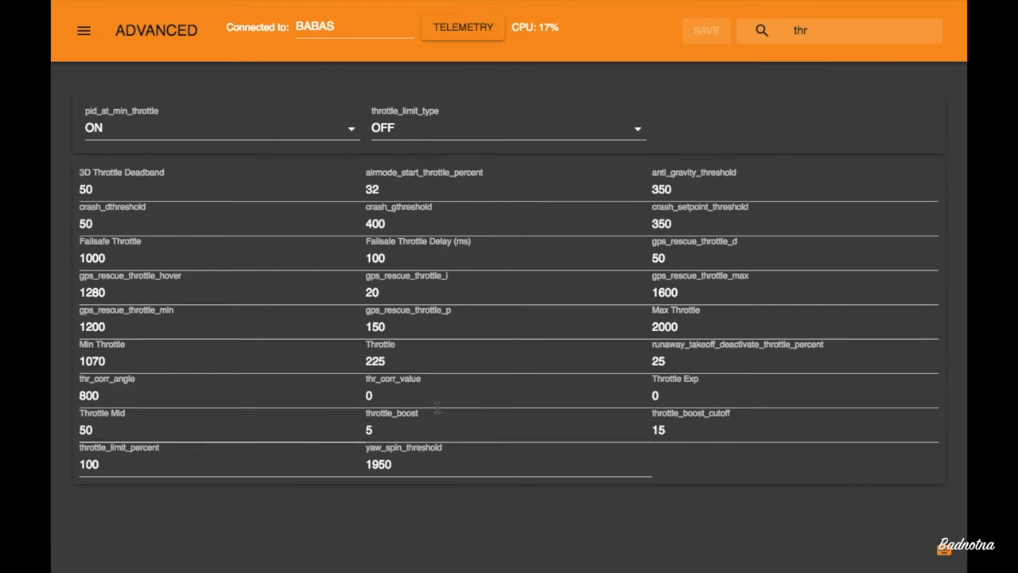
mouse_move(480, 343)
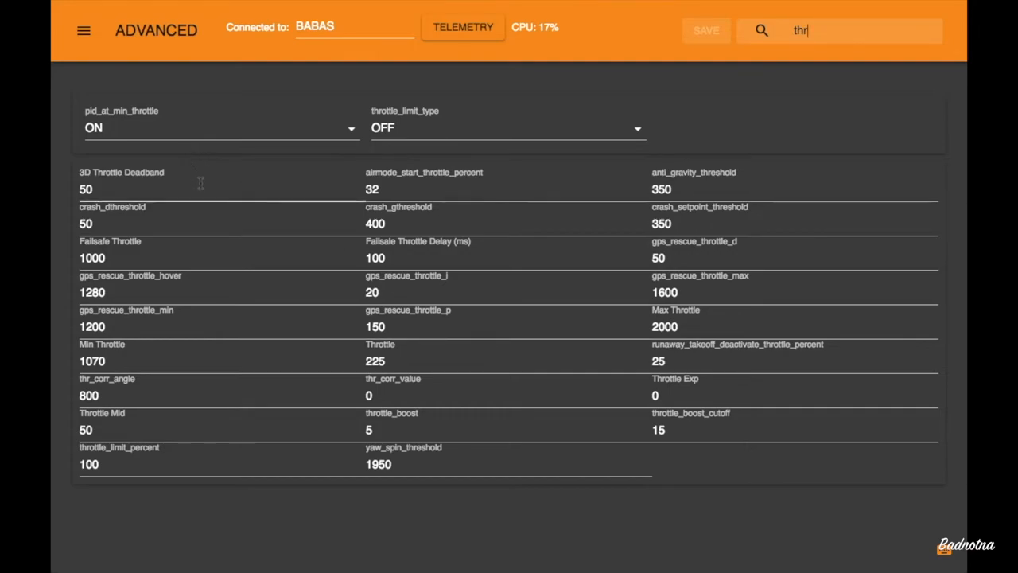
mouse_move(481, 294)
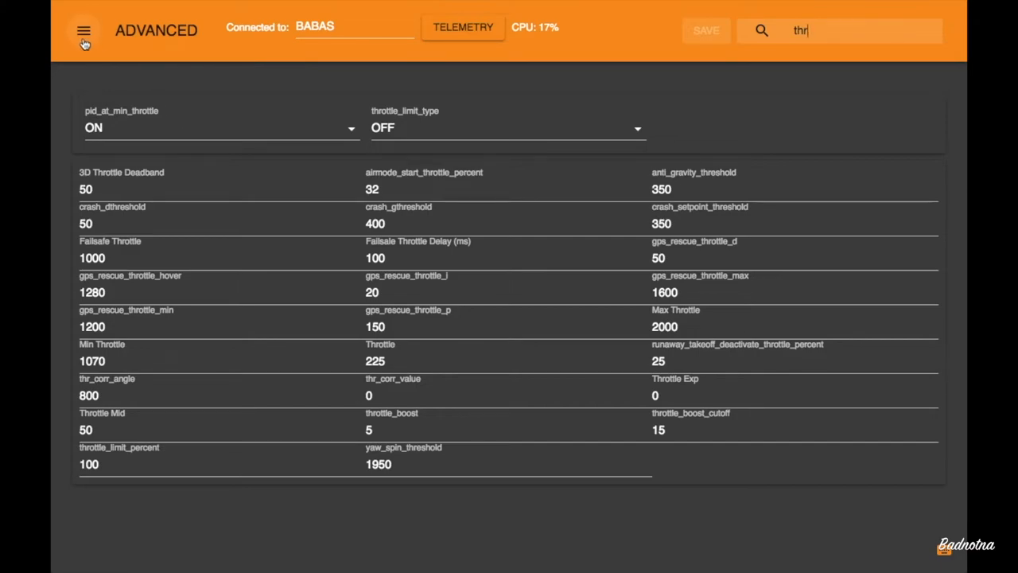
Bring up the ButterFlight CLI console at the #flyhelio prompt.
click(83, 30)
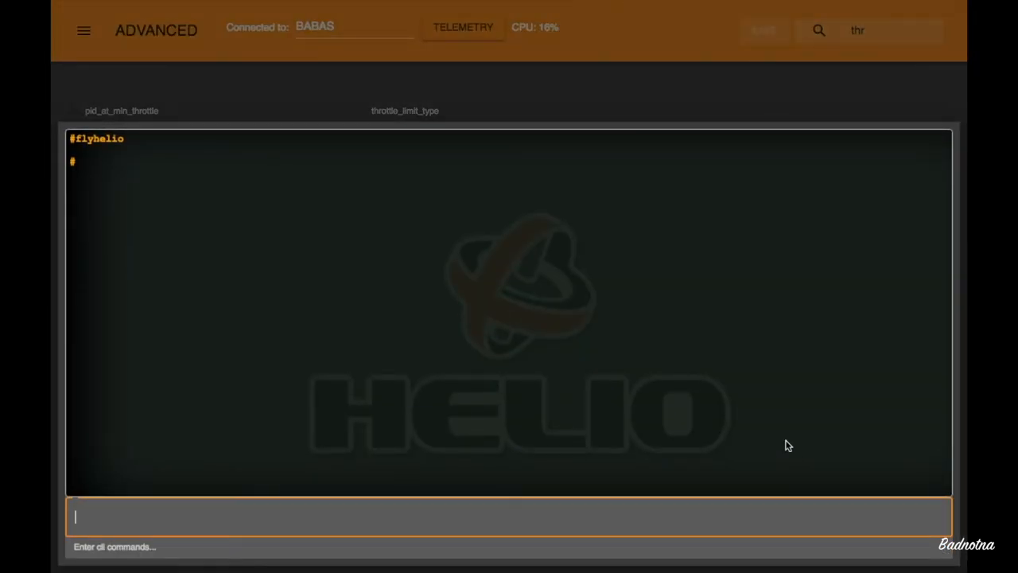
mouse_move(744, 442)
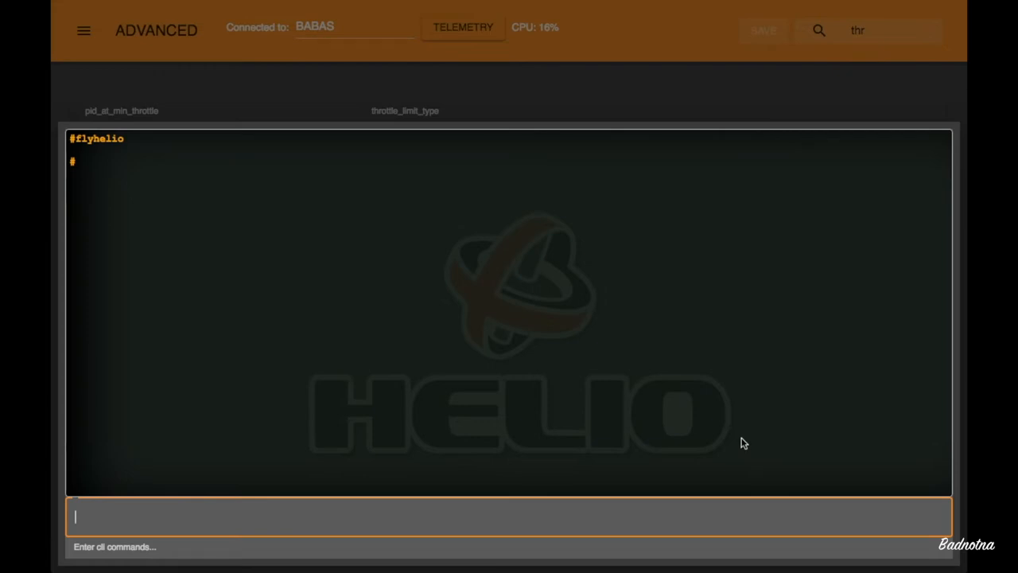